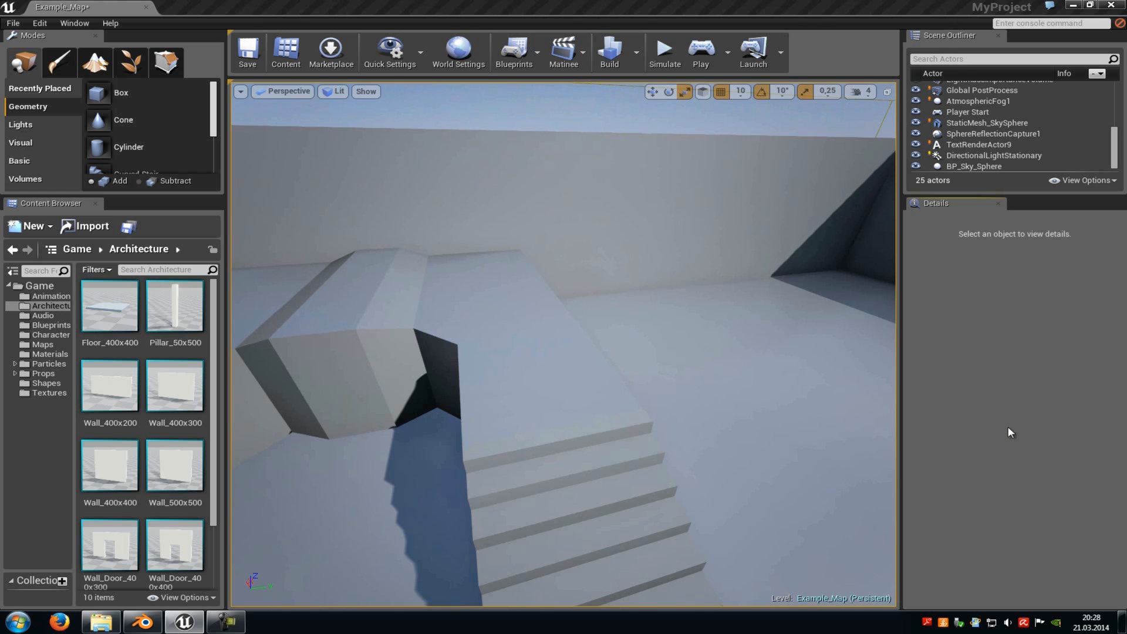
Switch from Unreal Engine 4 to the Blender scene with the vase model 'test'
left_click(142, 621)
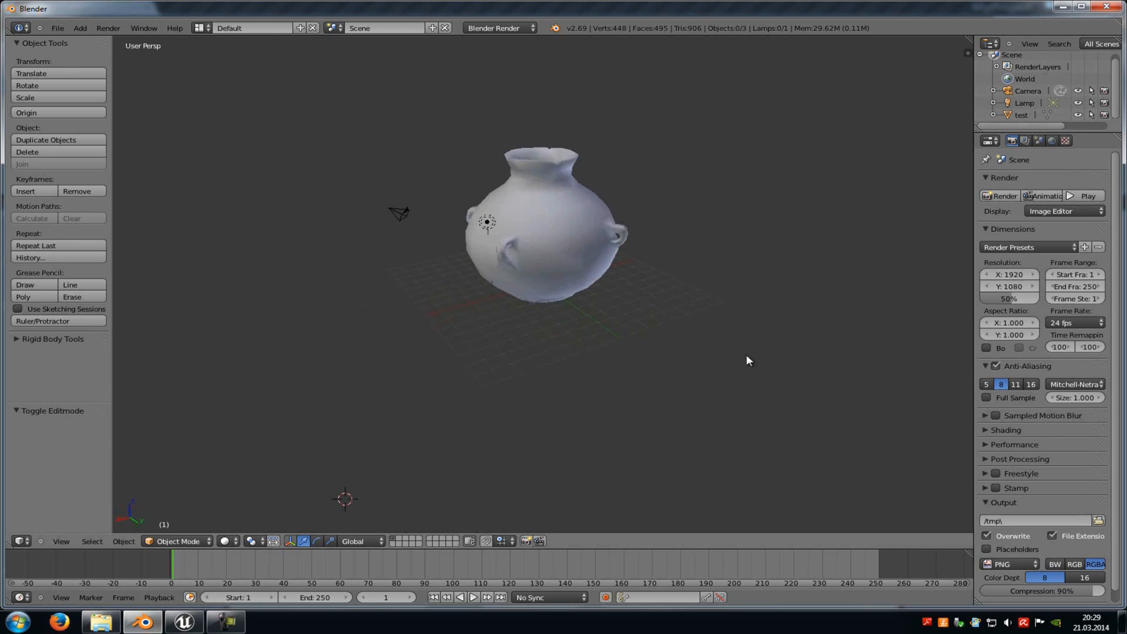
mouse_move(749, 356)
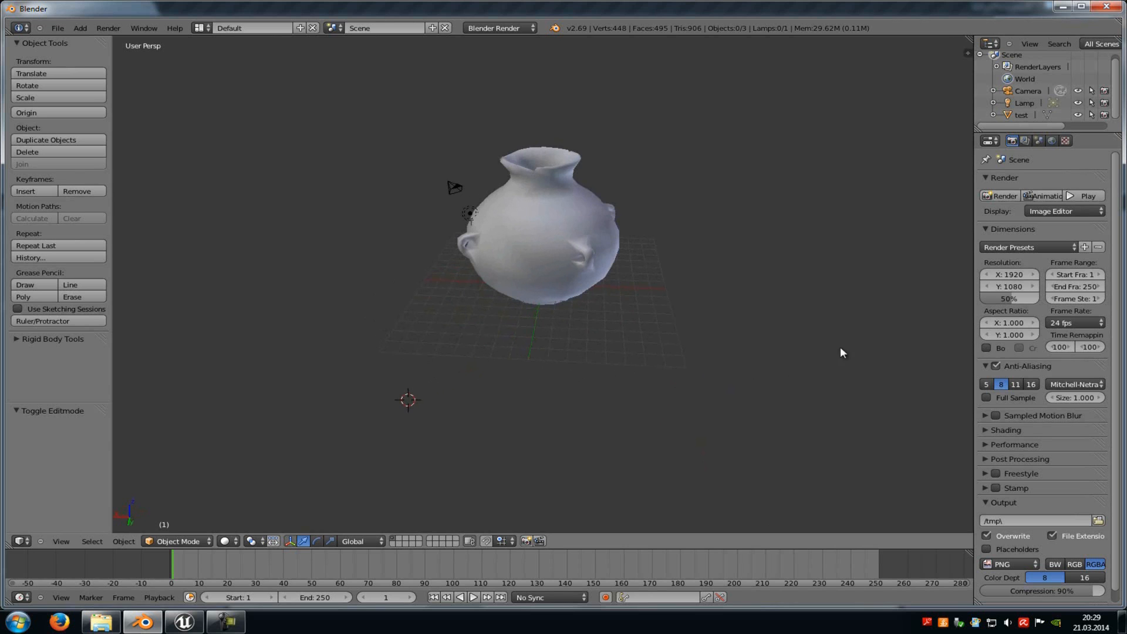
Add a cube mesh and shape its vertices into a box around the vase
left_click(79, 27)
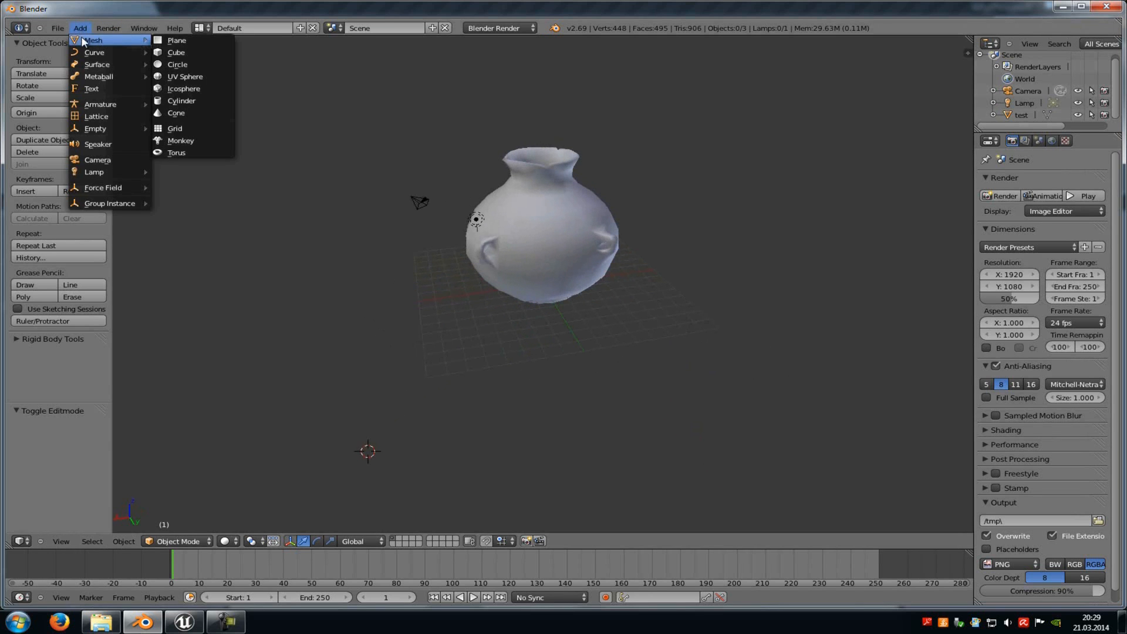
left_click(175, 51)
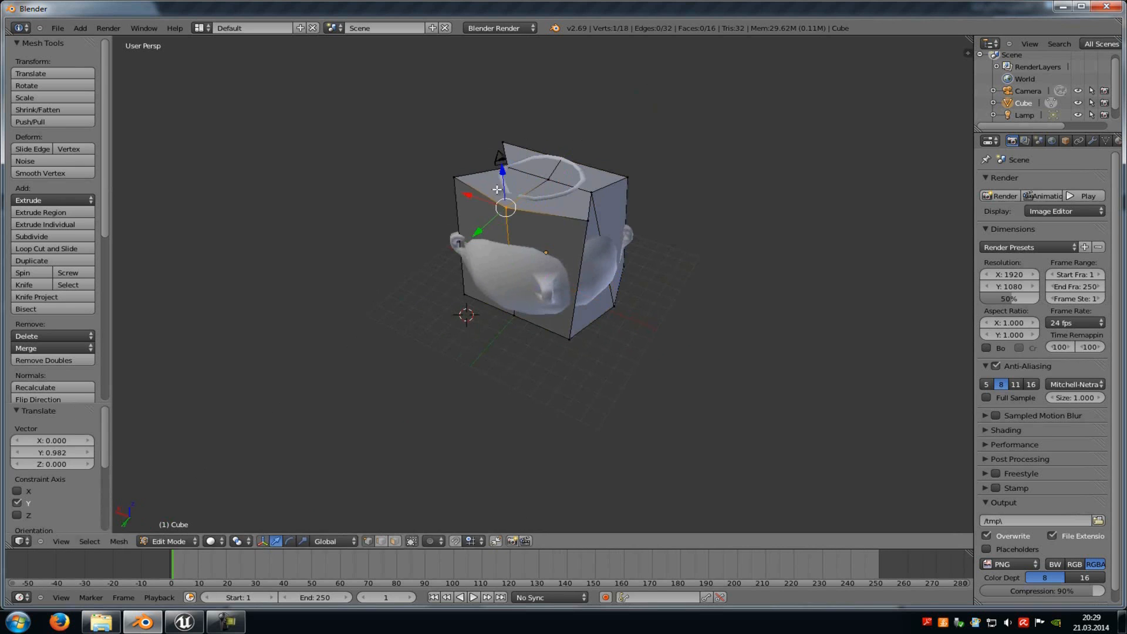
key("a")
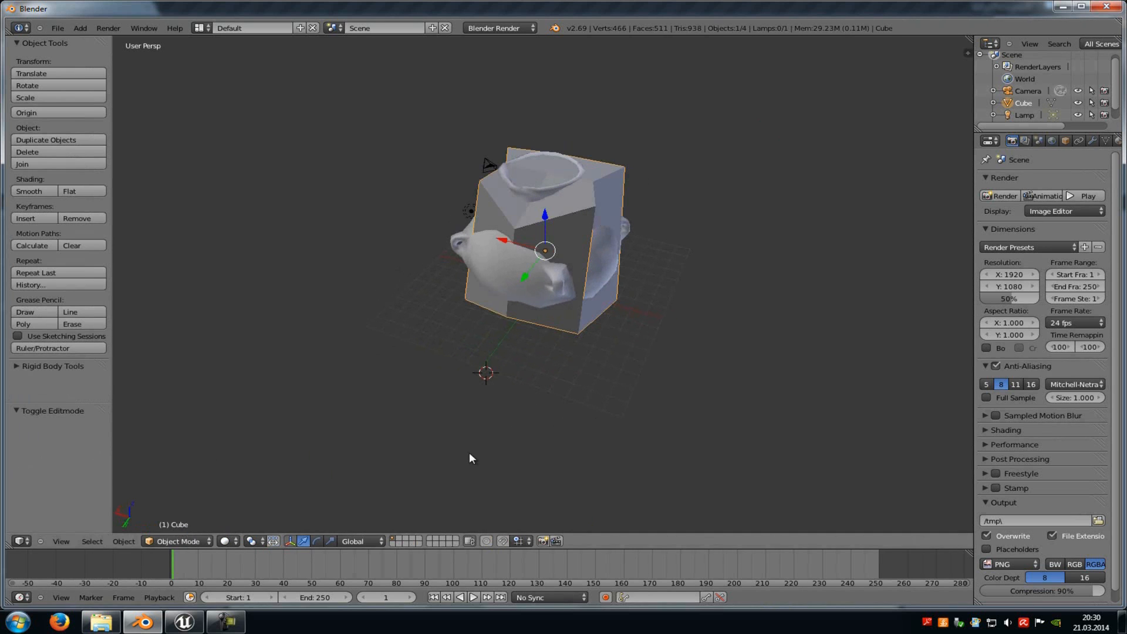
Rename the cube to UCX_test and export the scene as an FBX to the Desktop
right_click(1022, 103)
type("UCX_test")
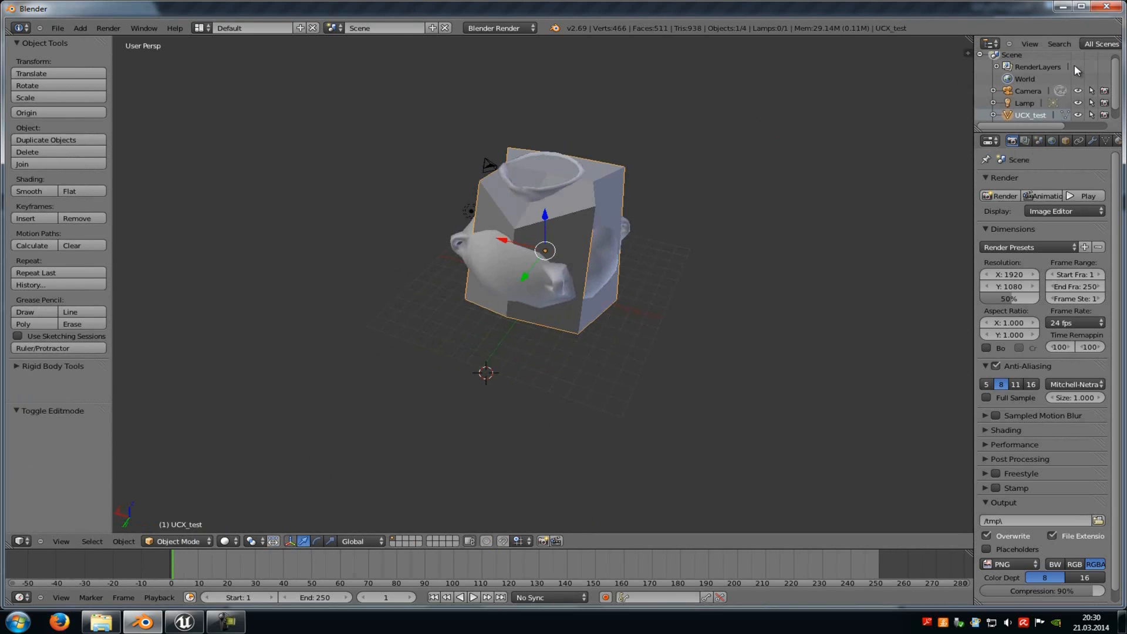
left_click(56, 28)
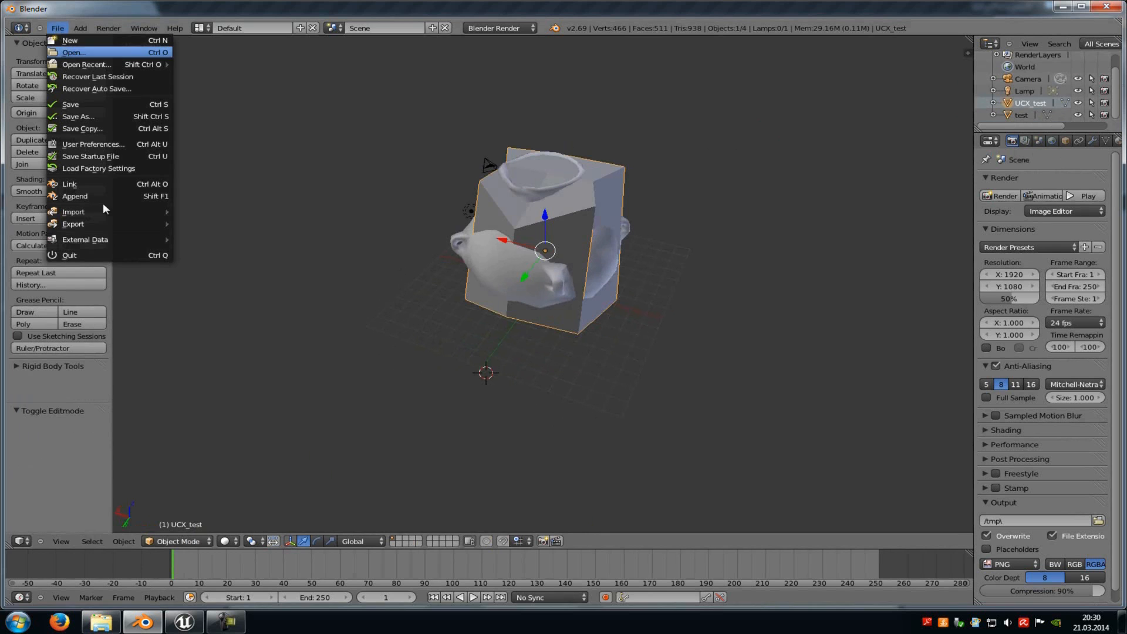
left_click(72, 223)
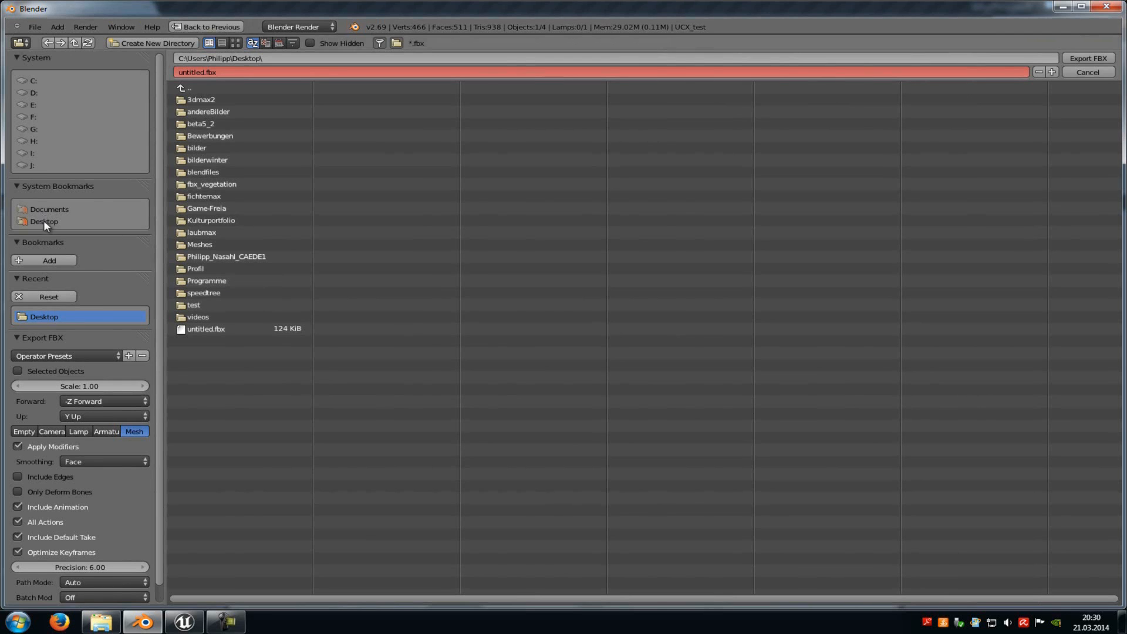
left_click(184, 622)
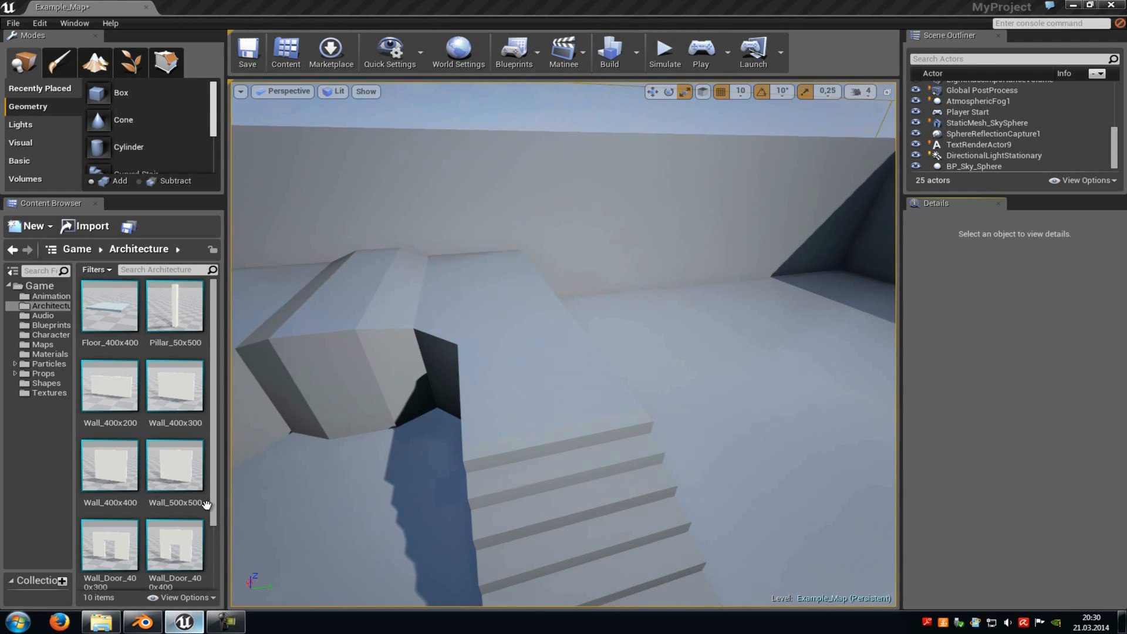
Import untitled.fbx, dismiss the FBX warning, and place the vase on the stairs
left_click(84, 225)
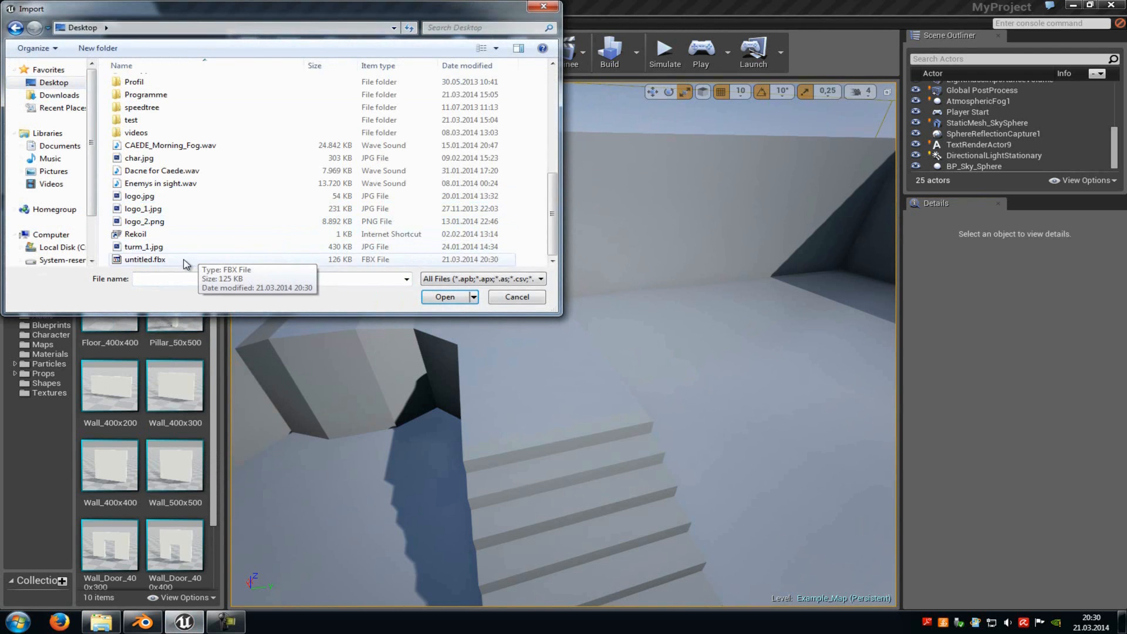
left_click(444, 296)
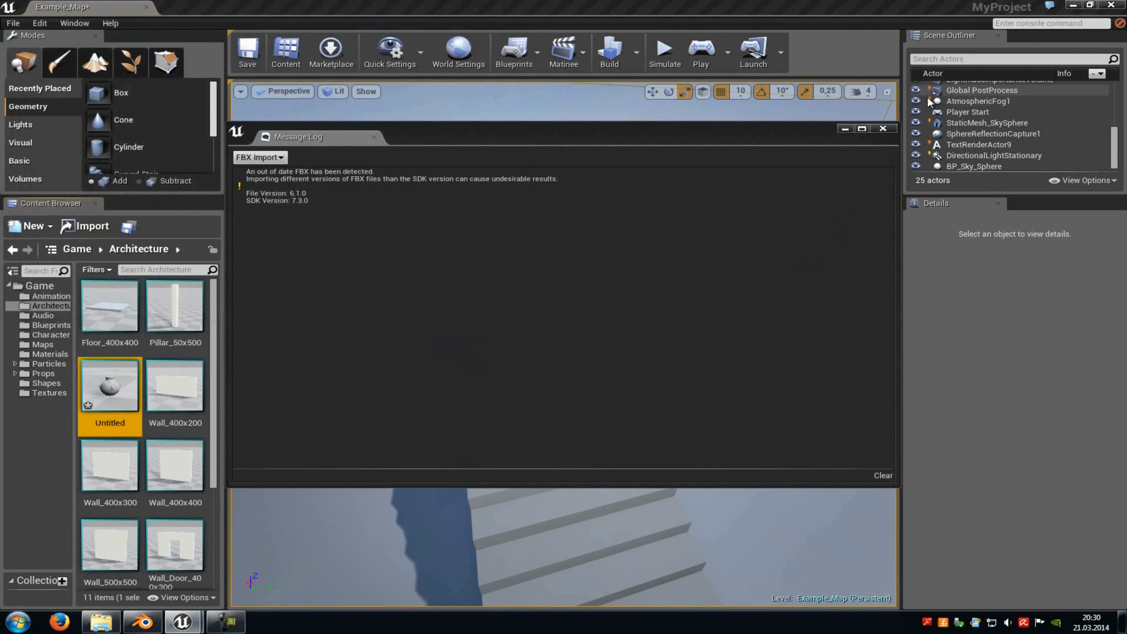
left_click(882, 128)
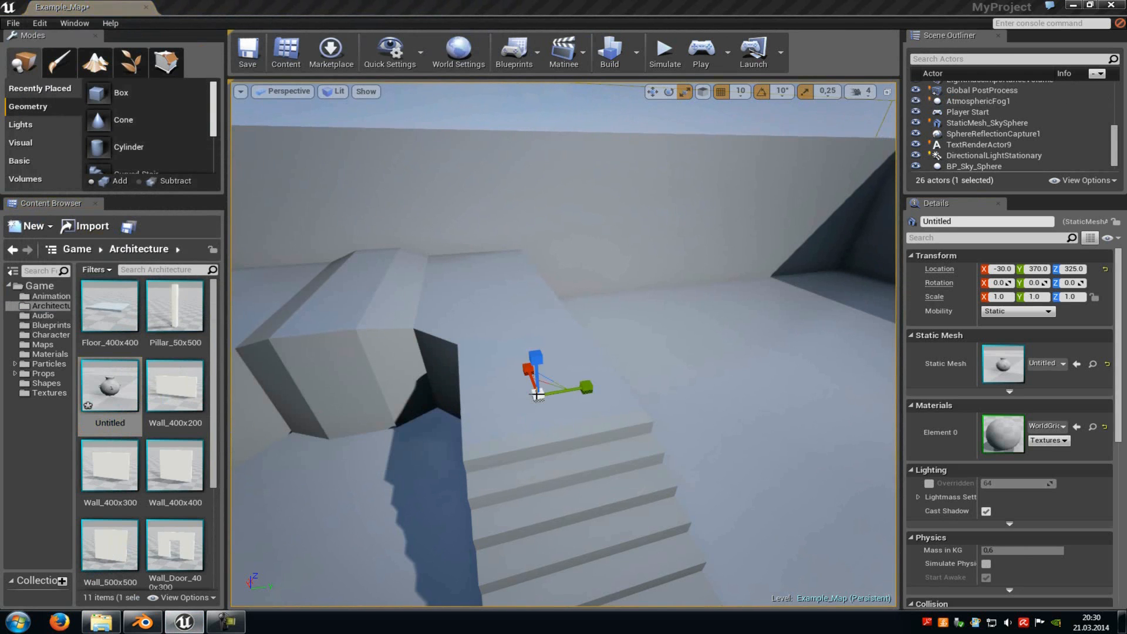
right_click(536, 377)
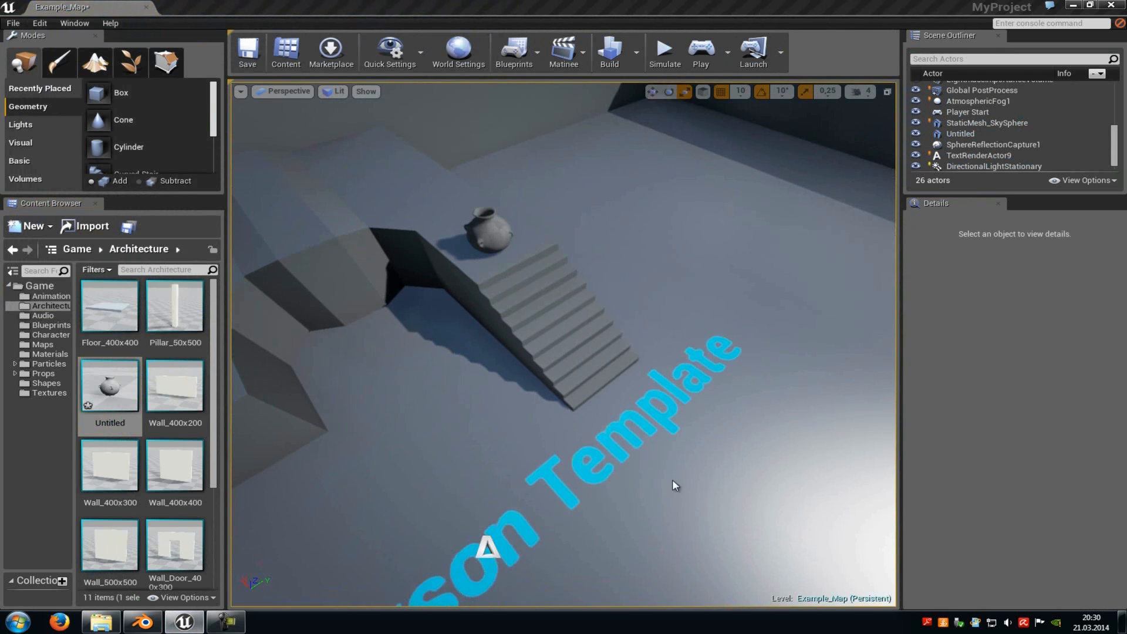
Play-test the level, then open the Untitled mesh and show its collision hull
left_click(698, 51)
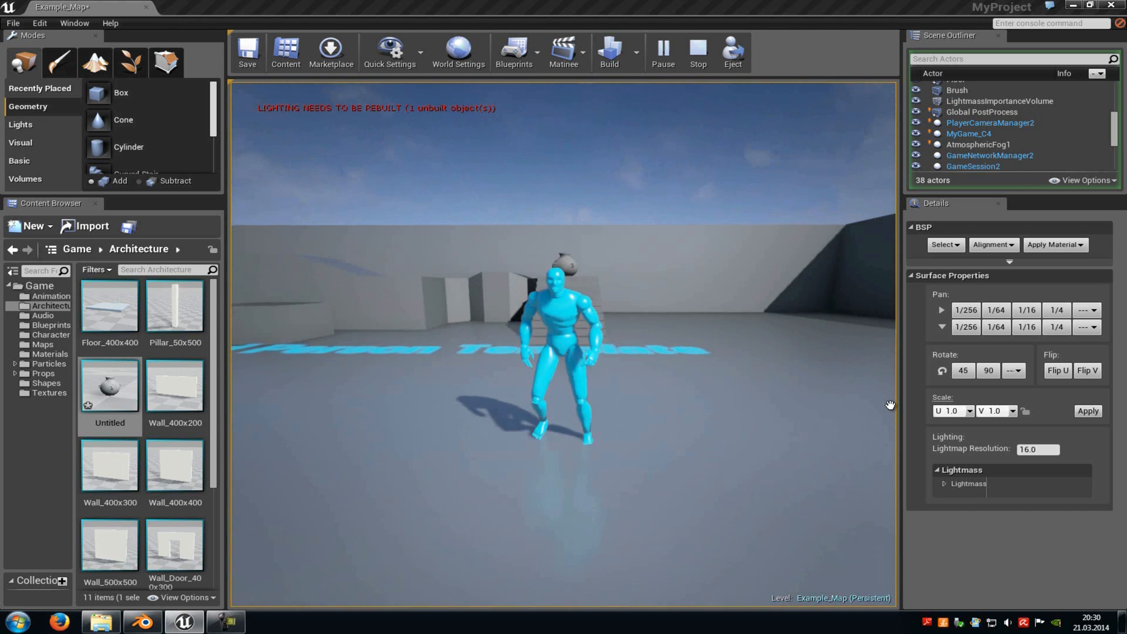
left_click(695, 53)
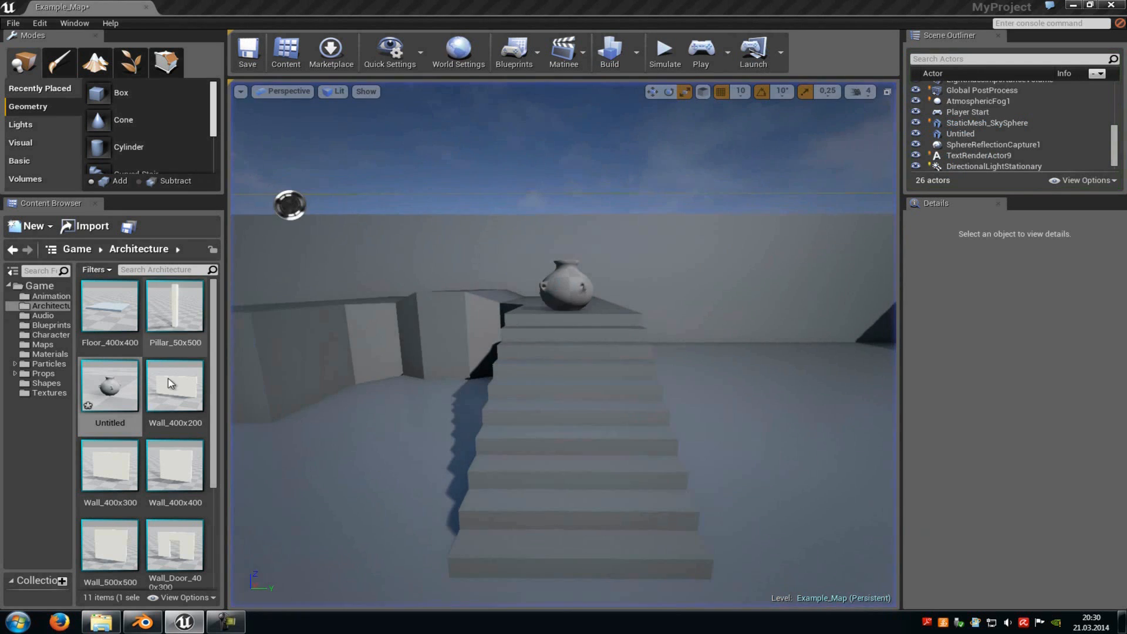
double_click(109, 387)
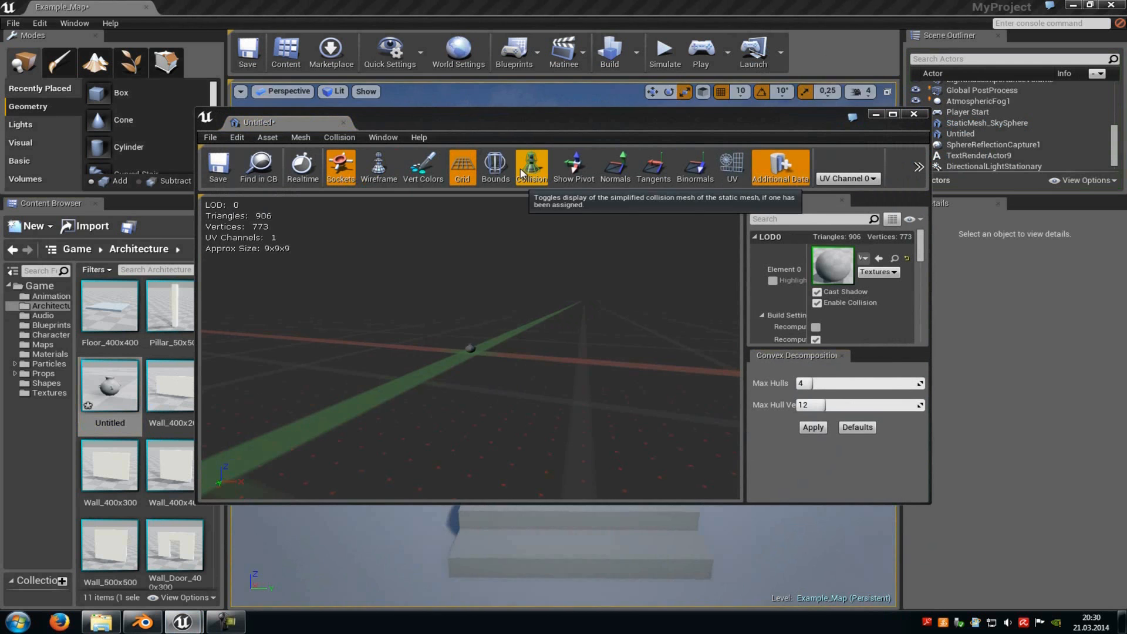
left_click(531, 167)
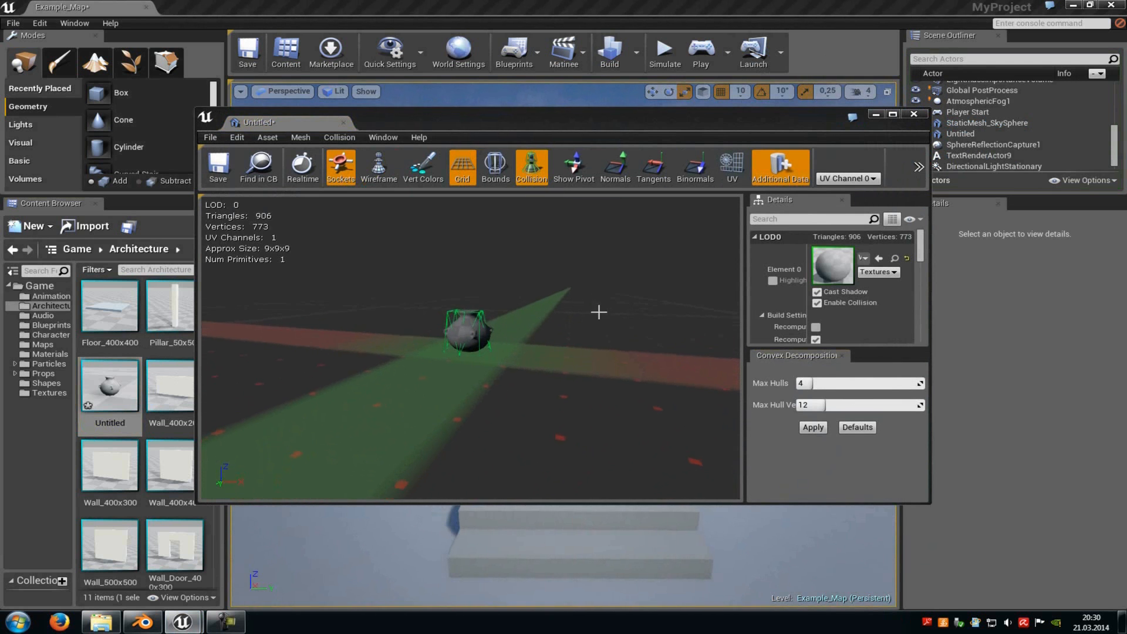
left_click(913, 115)
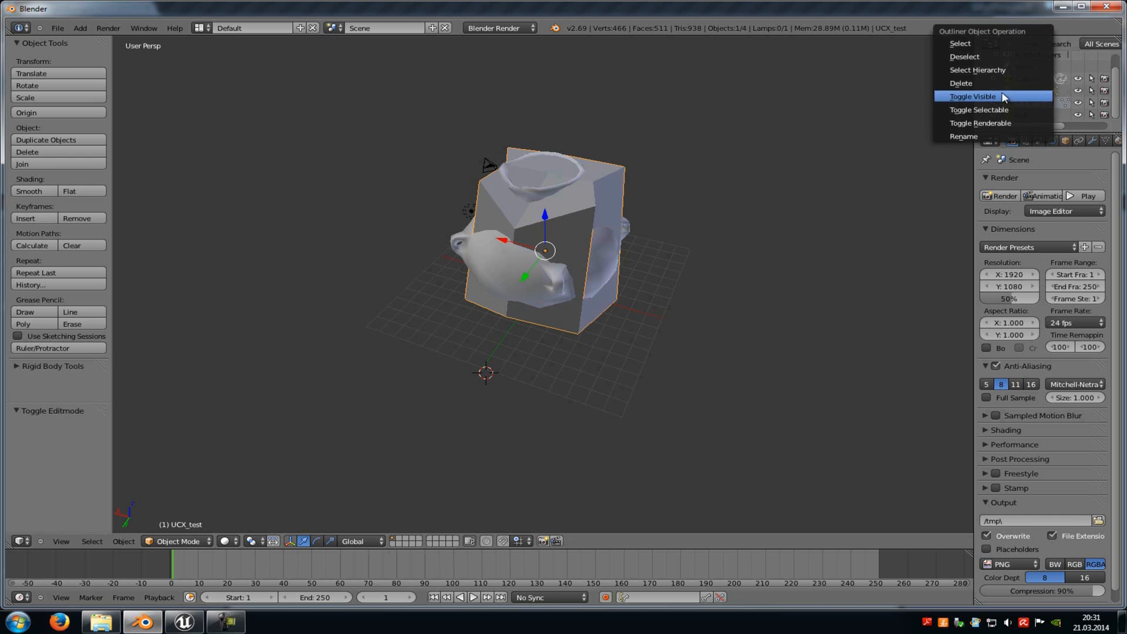
Hide UCX_test, duplicate the vase as test.001, and run Convex Hull on it in Edit Mode
left_click(972, 97)
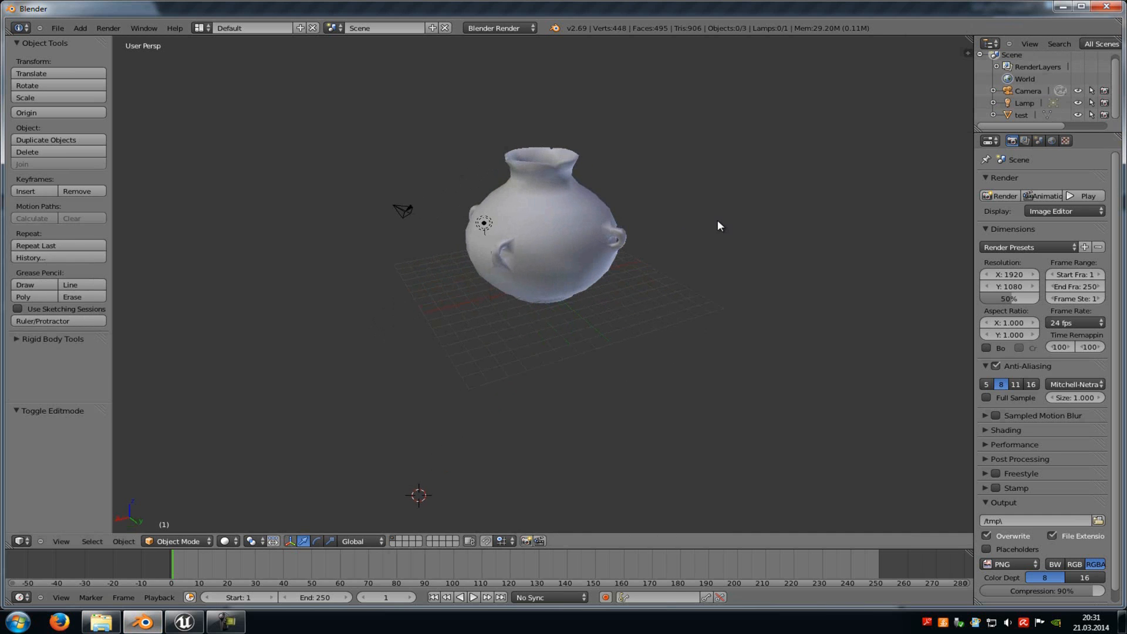
left_click(1020, 115)
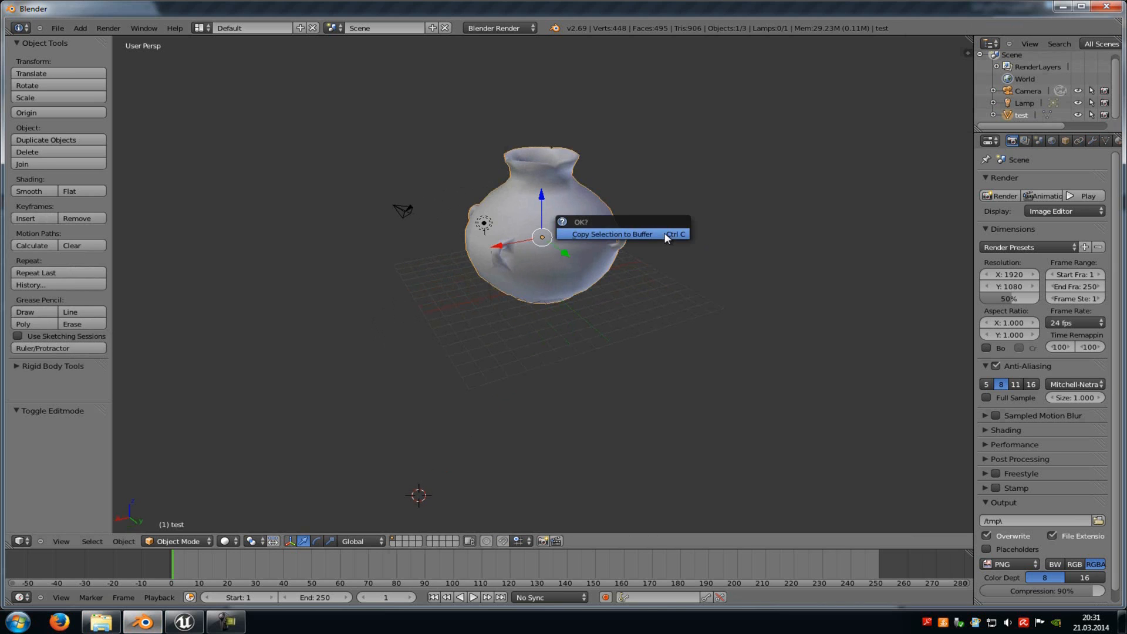
left_click(612, 234)
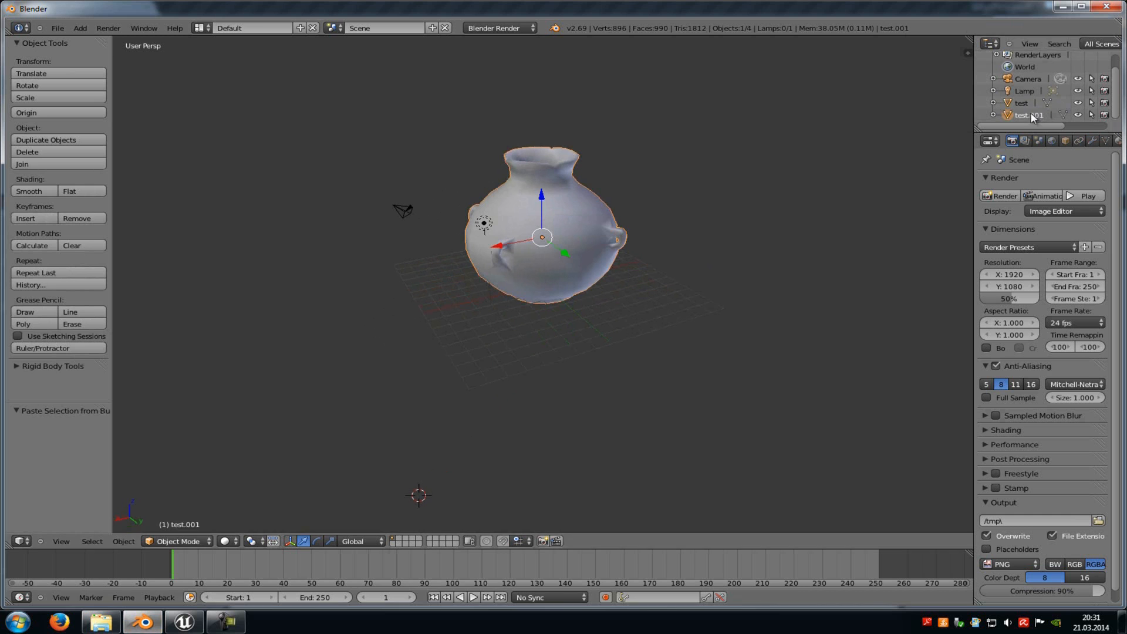
key("Tab")
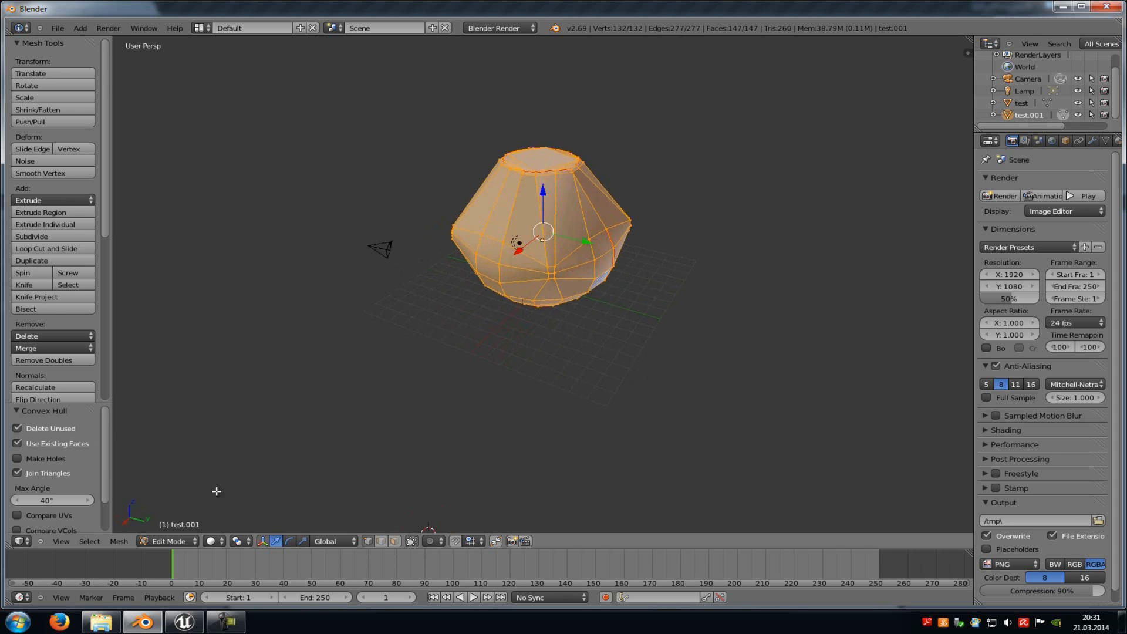
key("Tab")
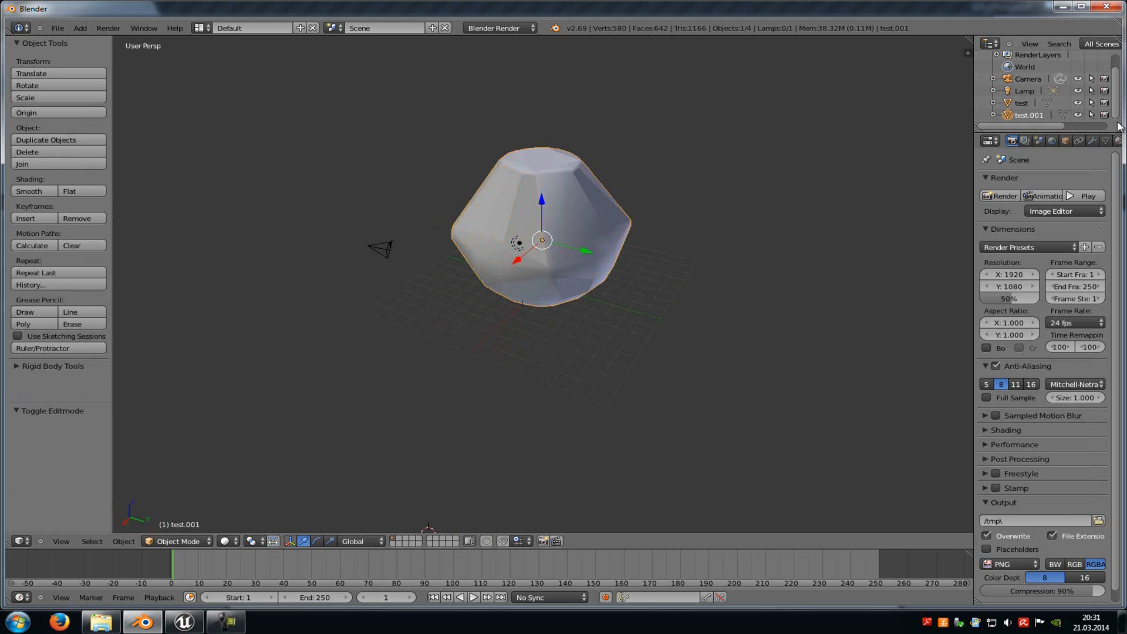
Add a Decimate modifier at ratio 0.1 to test.001 and rename it UCX_test
left_click(1006, 181)
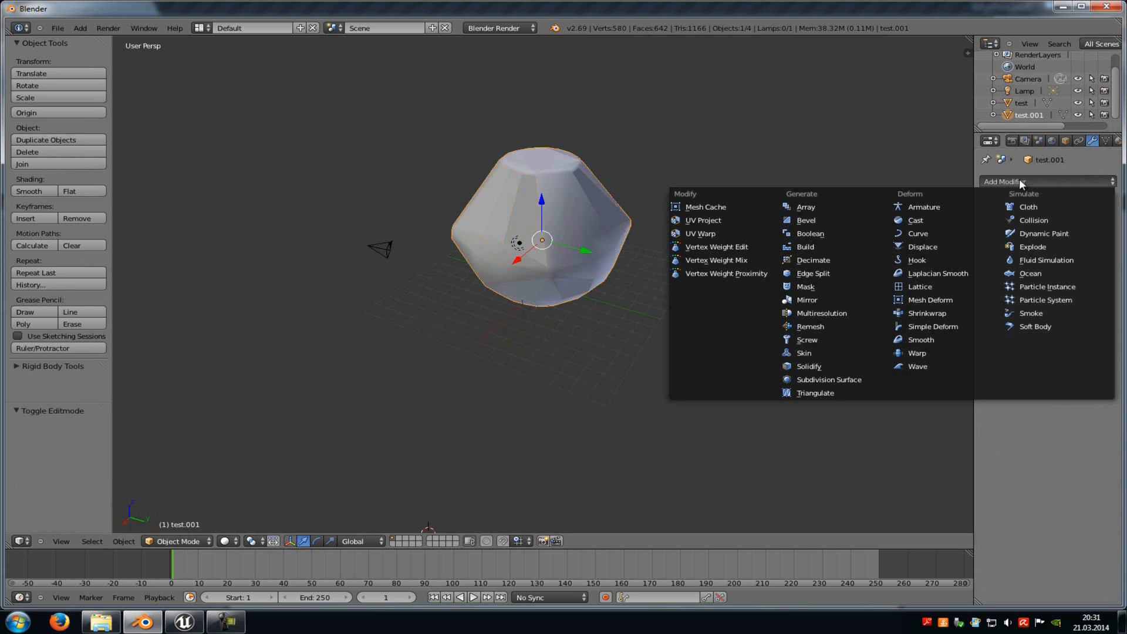
mouse_move(813, 259)
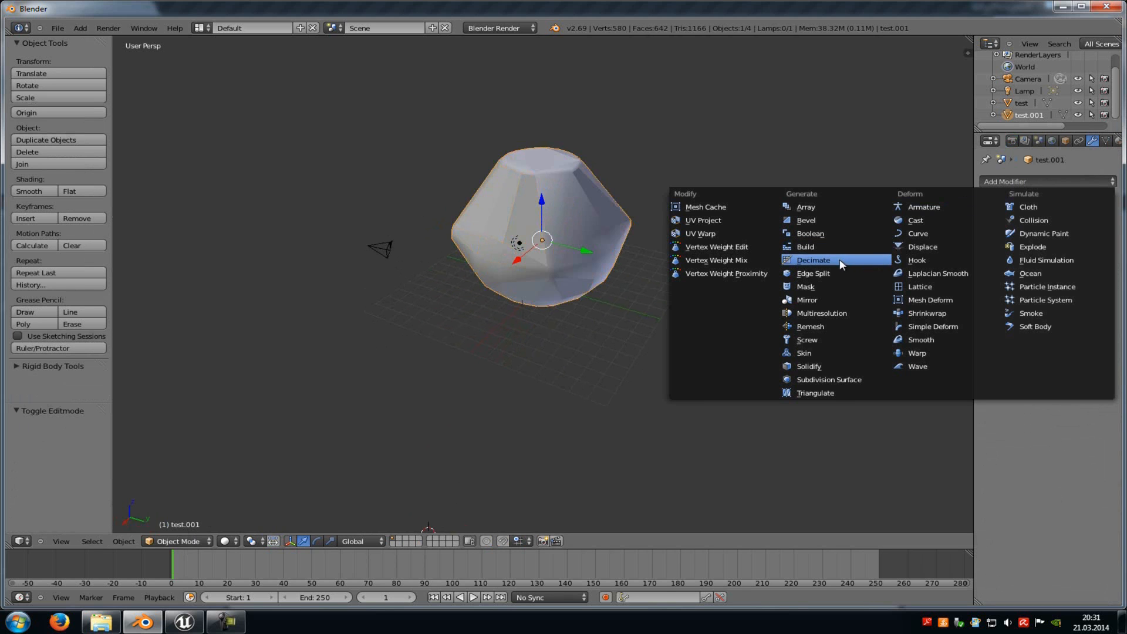
left_click(813, 259)
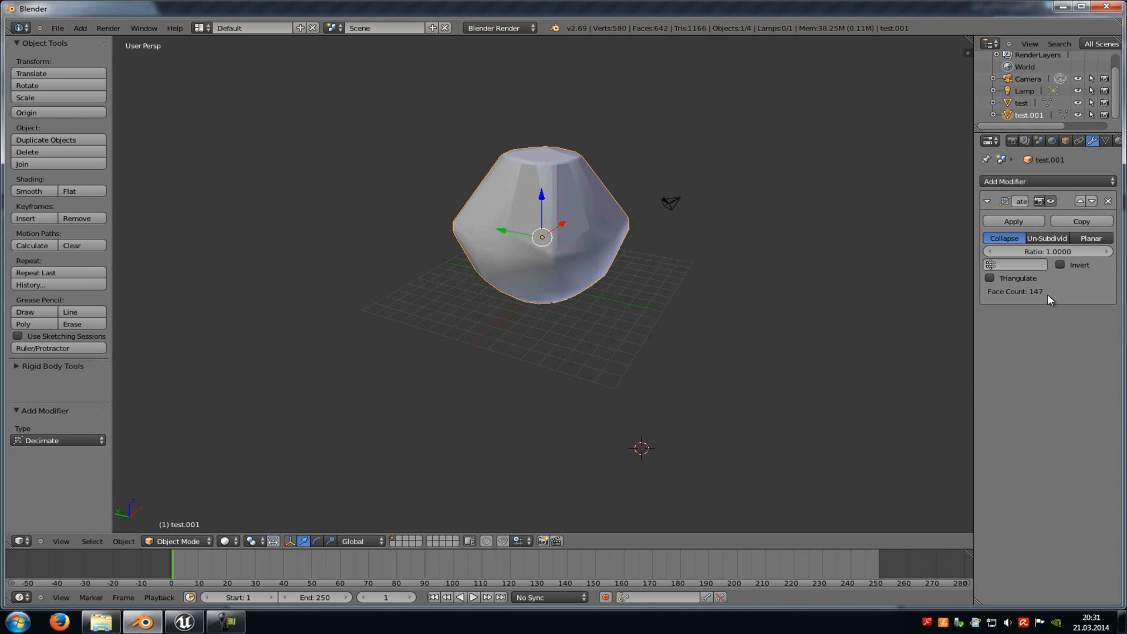
left_click(1047, 250)
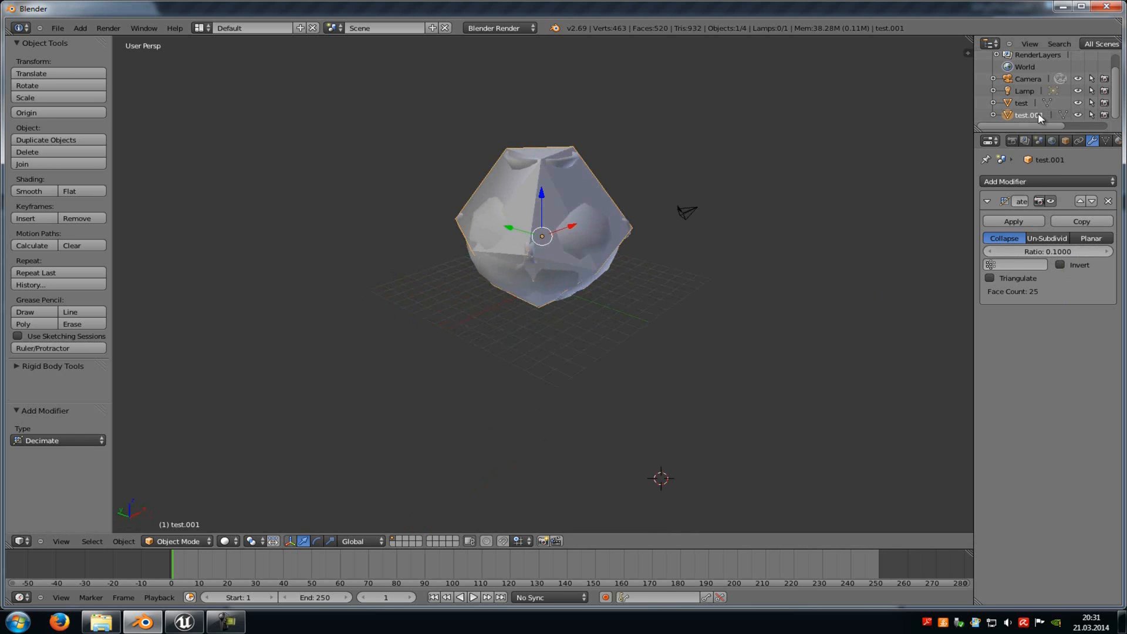
double_click(1031, 115)
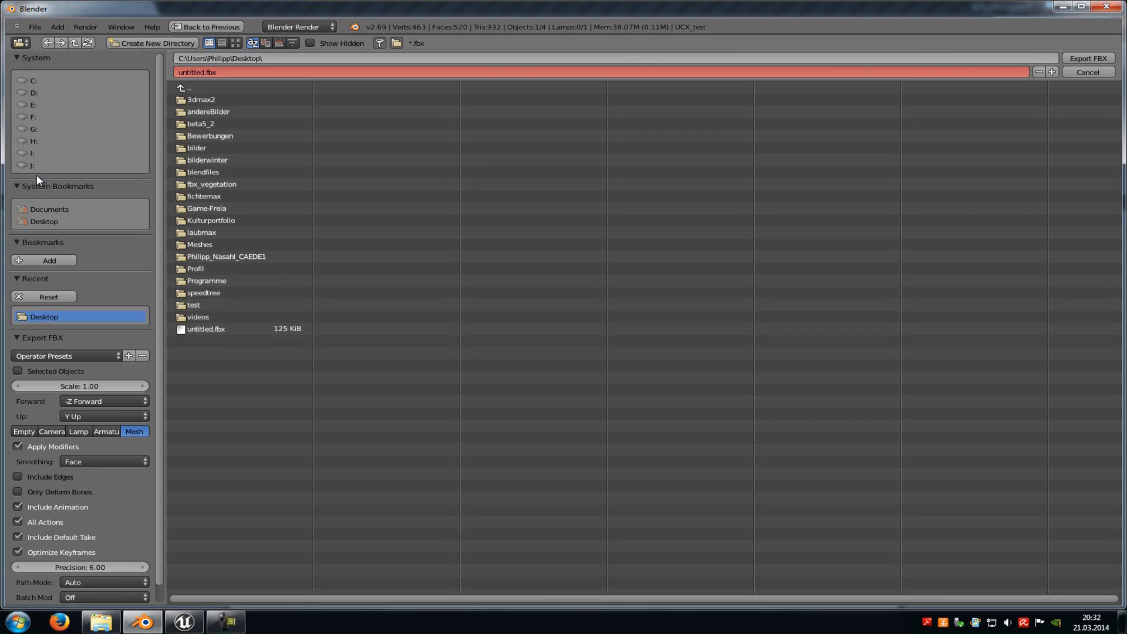
left_click(184, 621)
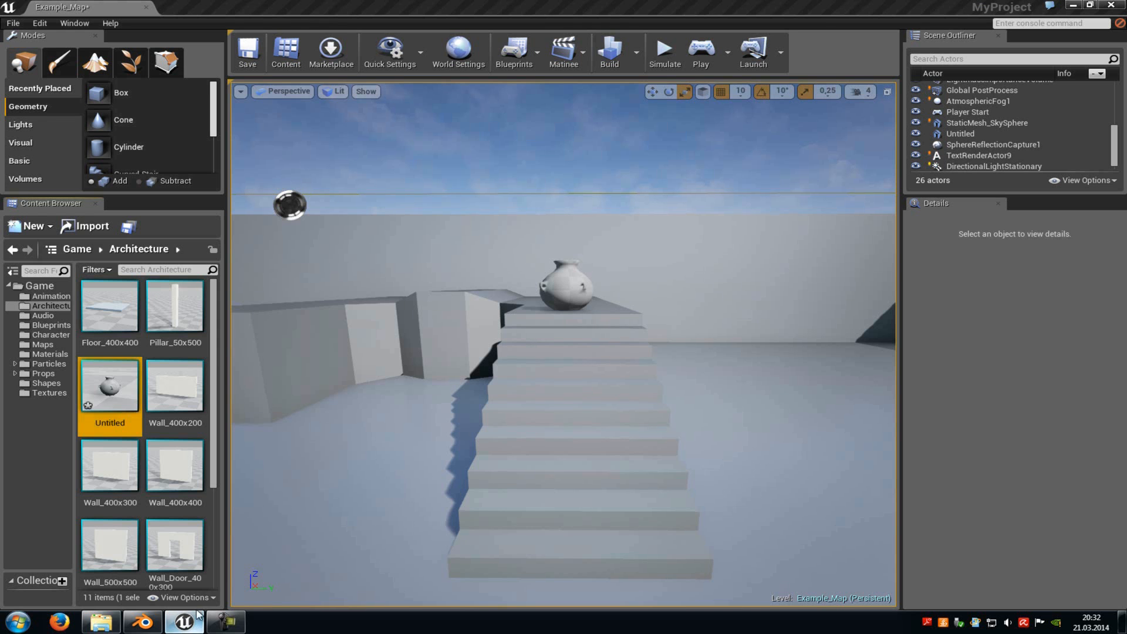
Cancel the import window, then Play From Here on the stairs and stop
left_click(90, 225)
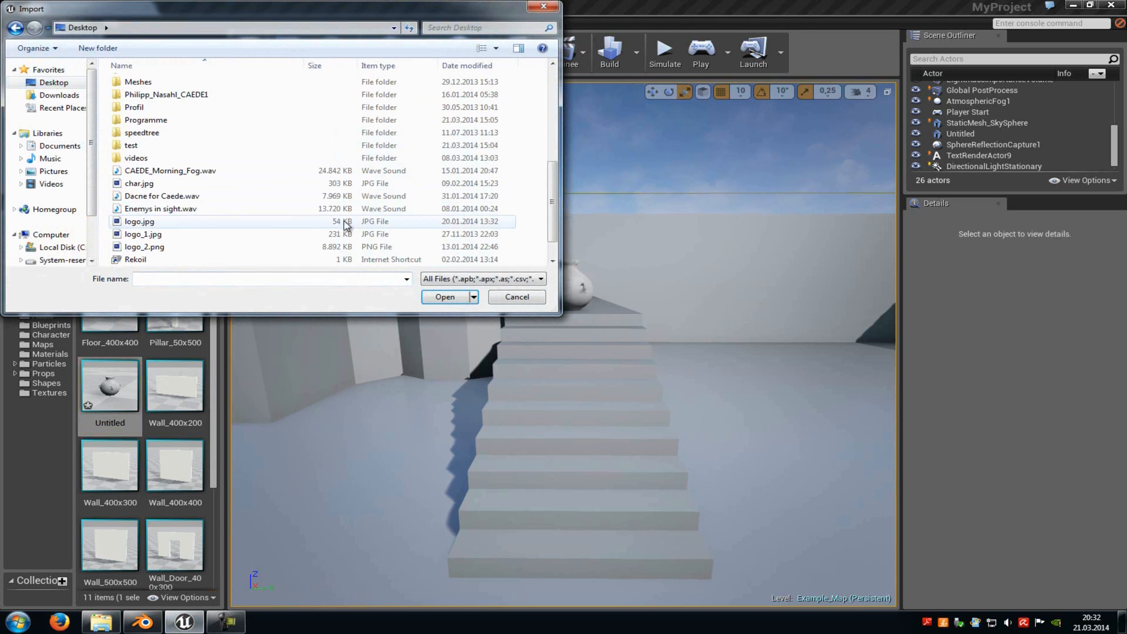
left_click(515, 296)
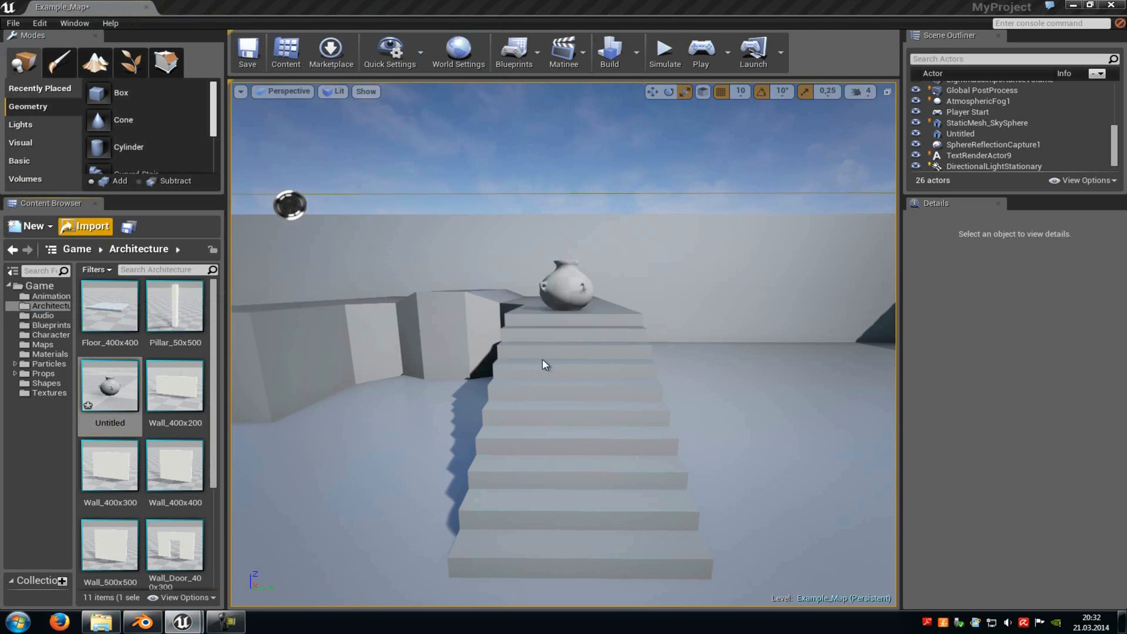
right_click(542, 363)
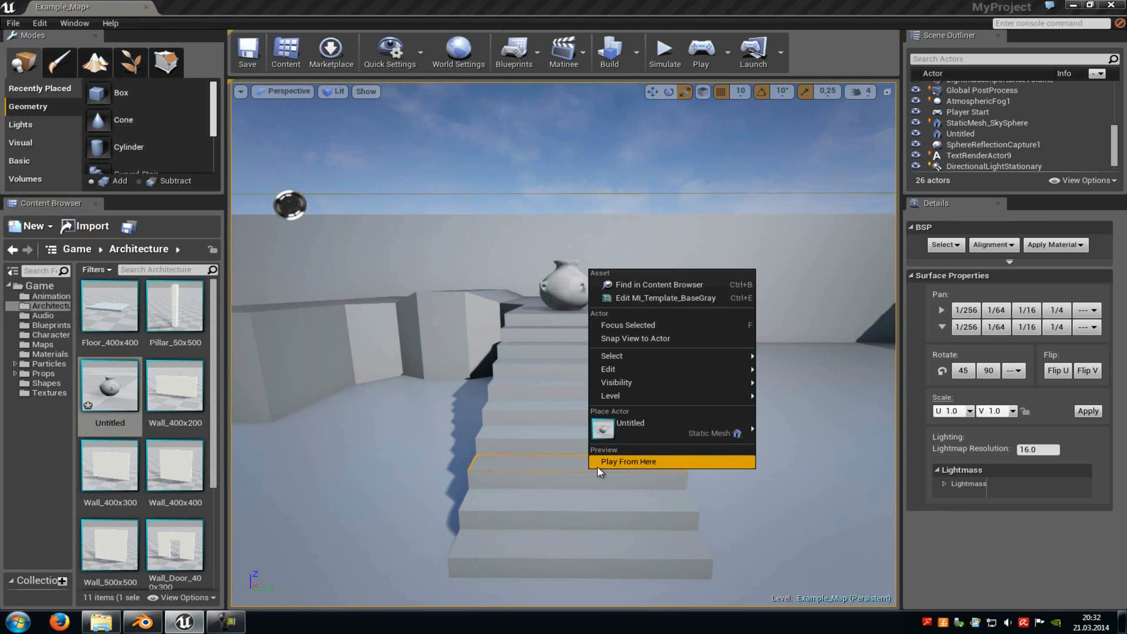
left_click(628, 462)
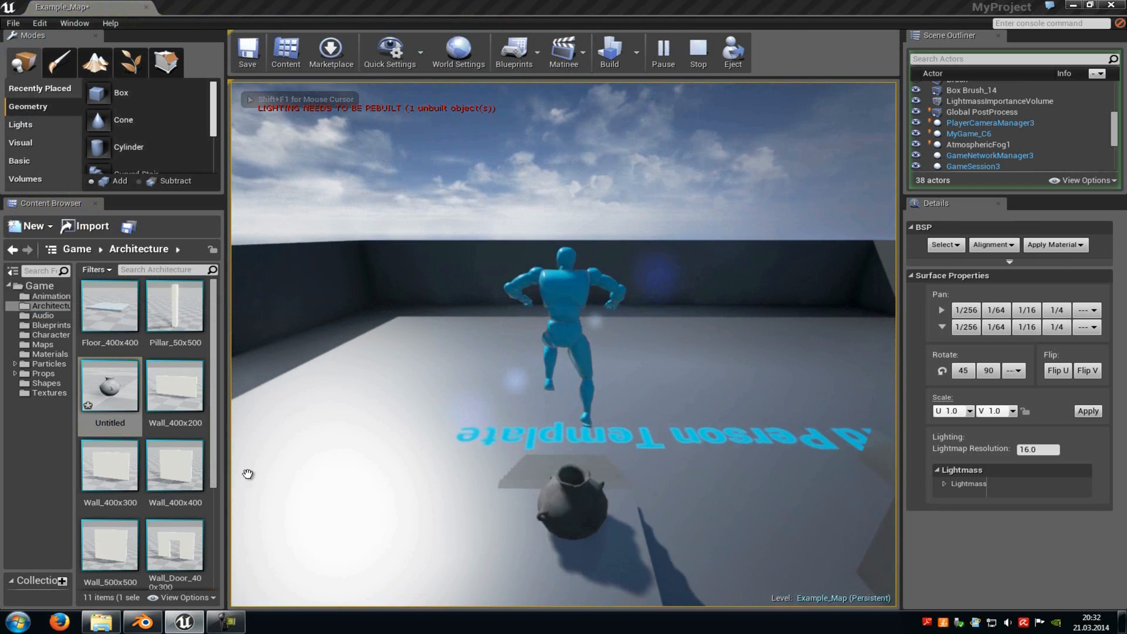
left_click(696, 52)
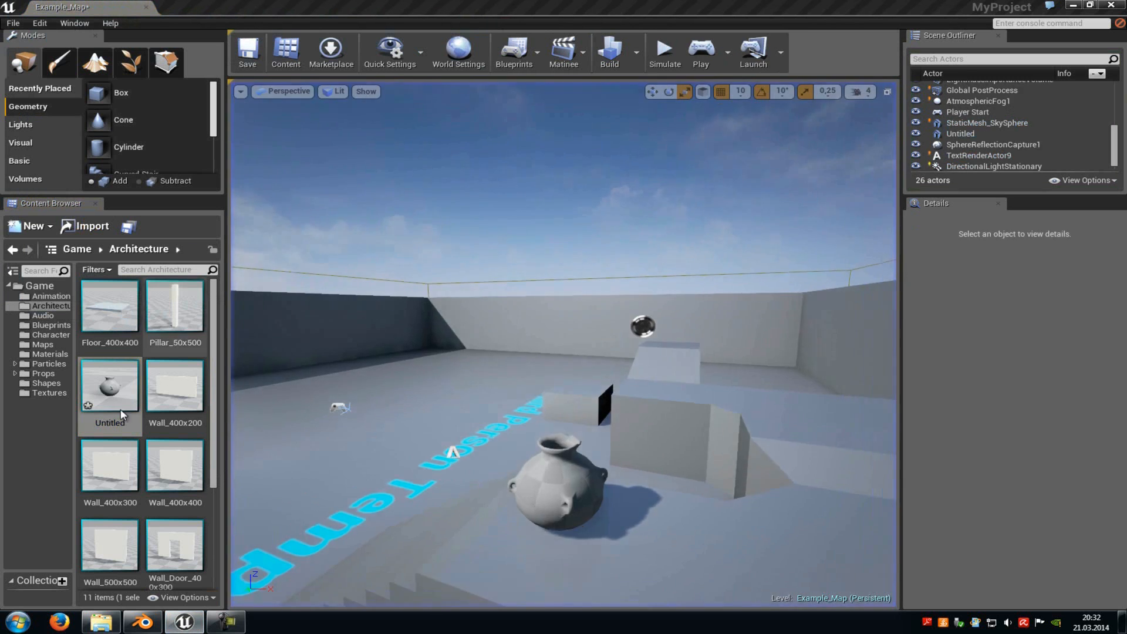
Open the Untitled vase mesh and confirm Collision > Remove Collision
double_click(109, 386)
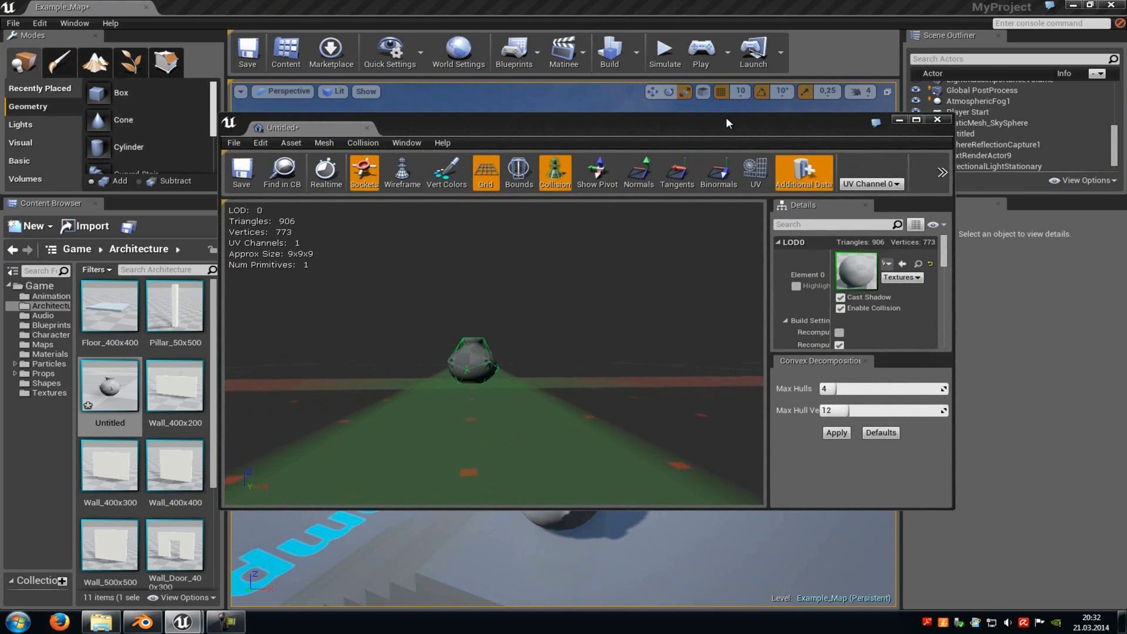
mouse_move(361, 142)
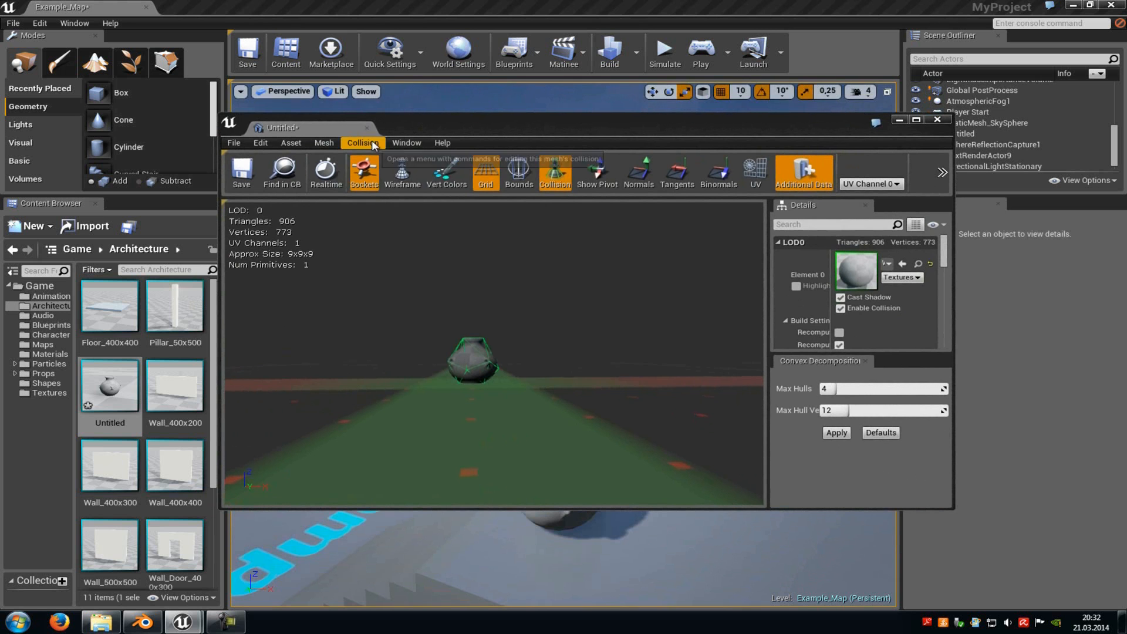
left_click(362, 144)
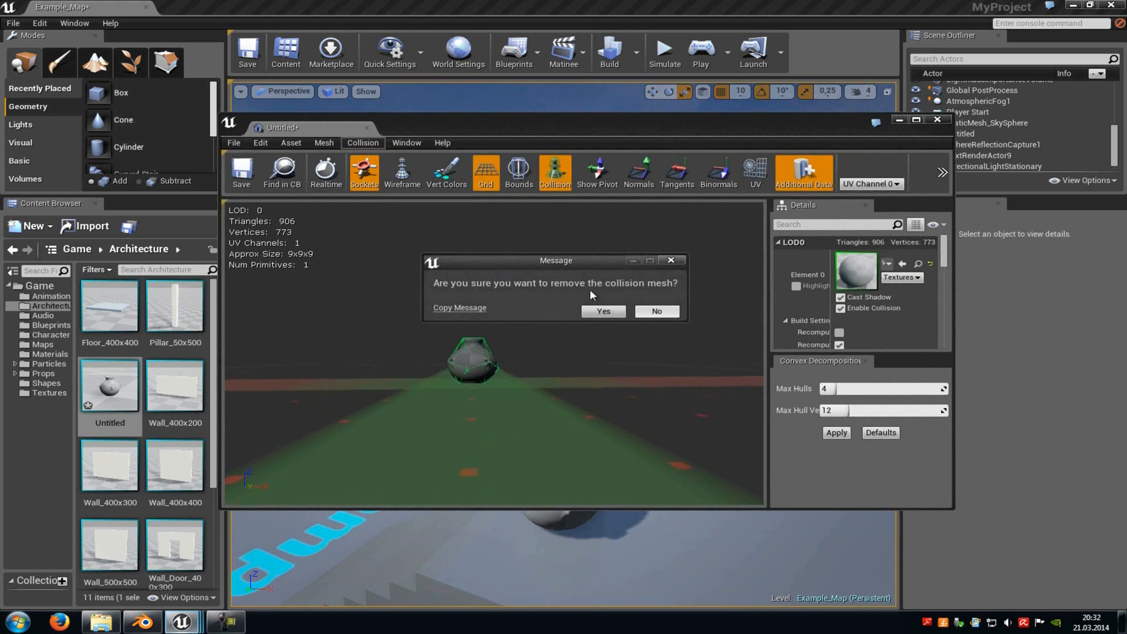
left_click(602, 310)
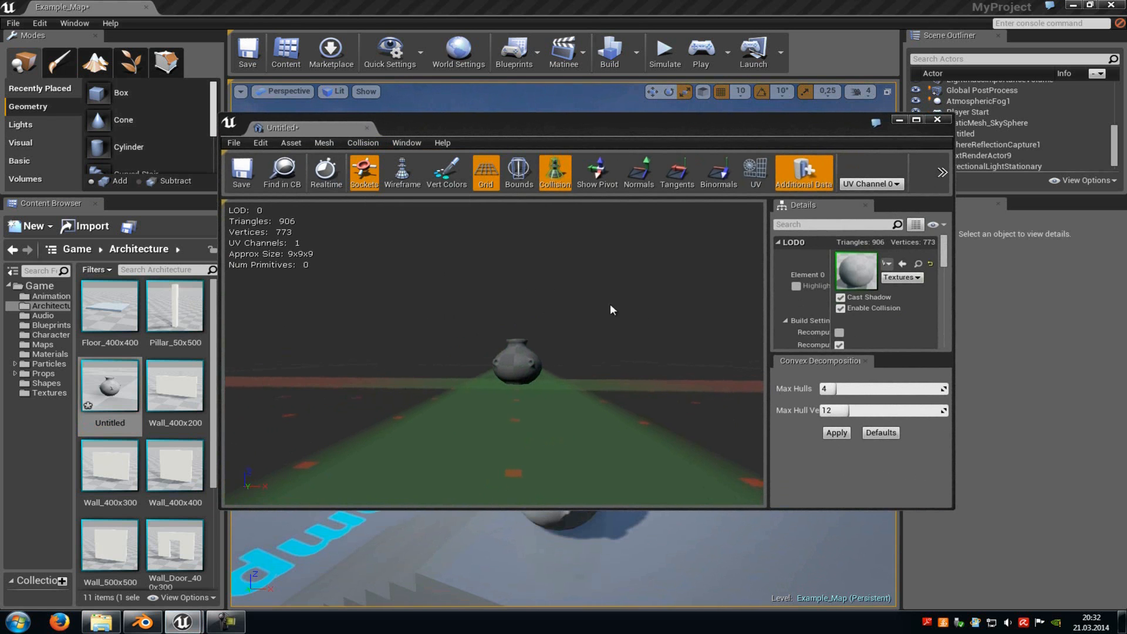
mouse_move(362, 142)
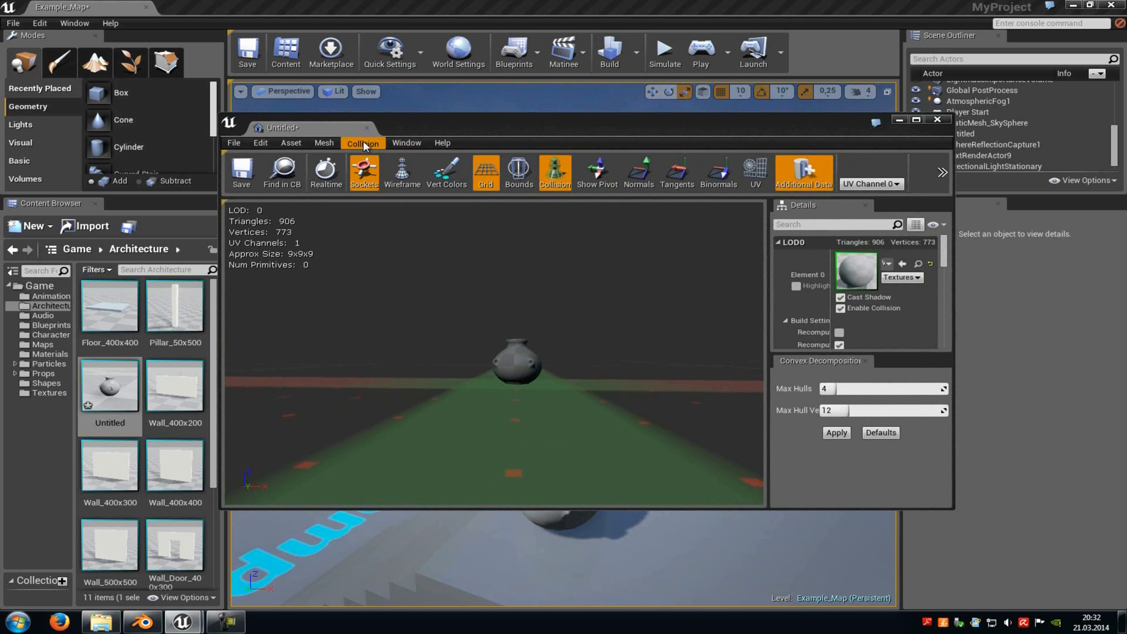
left_click(361, 142)
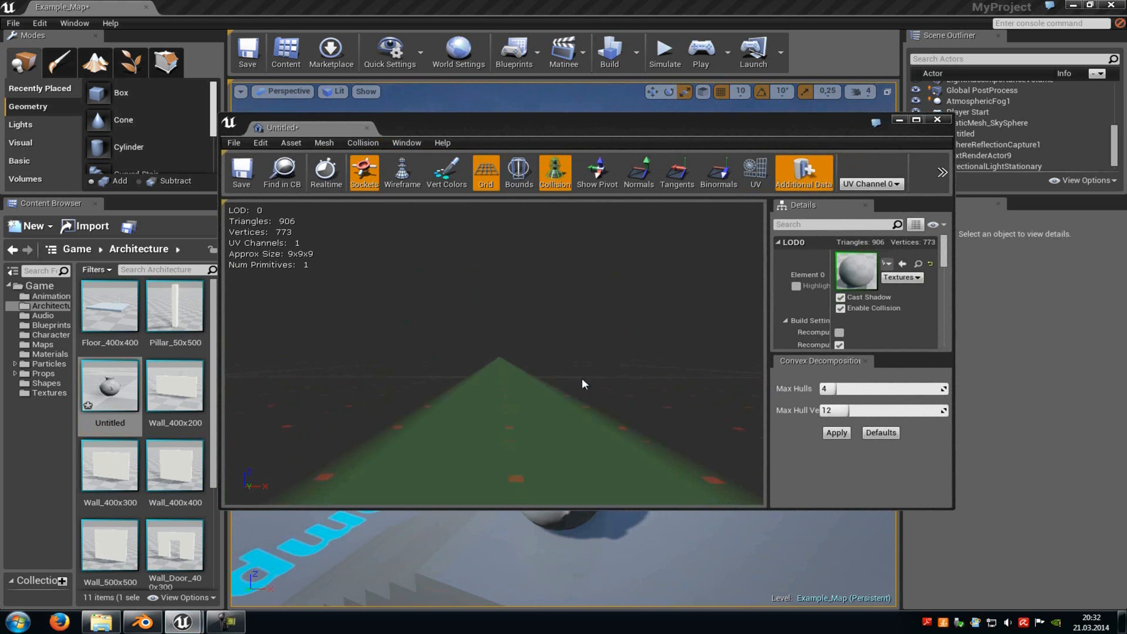
Open the Collision menu for Auto Convex Collision (24 hulls, 32 verts per hull)
left_click(362, 142)
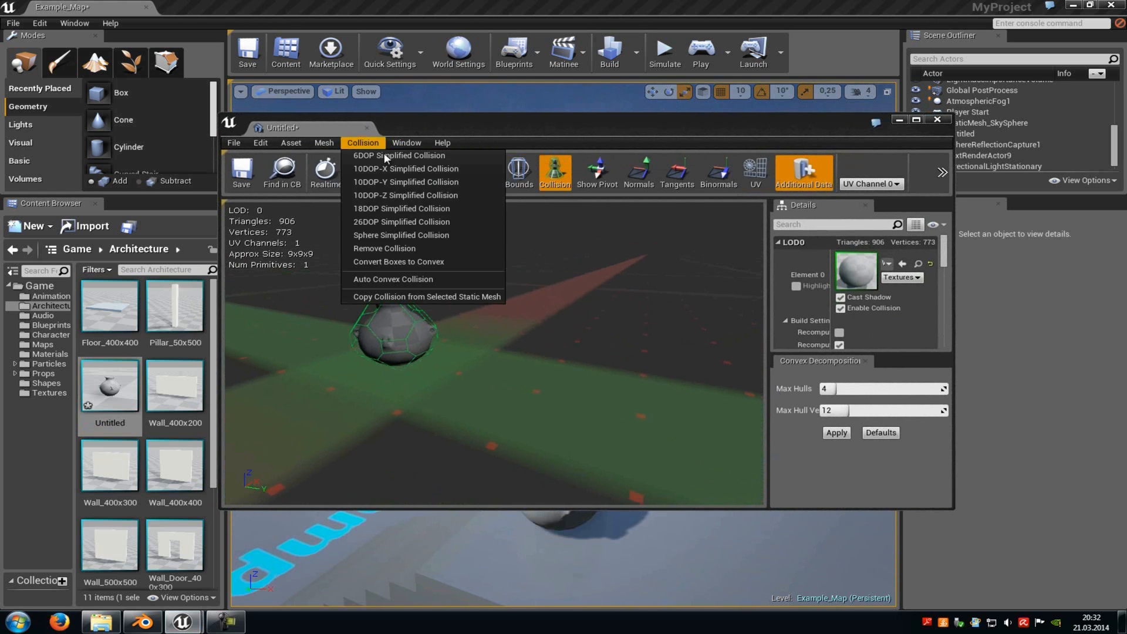
mouse_move(398, 261)
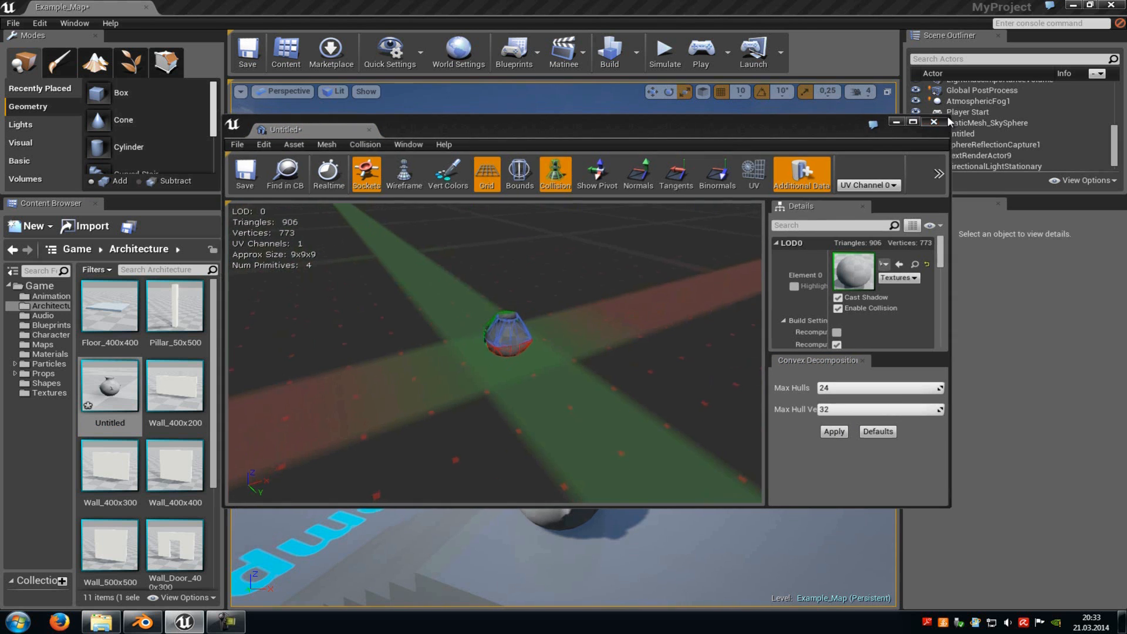
Start and stop Play, then Play From Here on the floor near the vase and stop
left_click(699, 52)
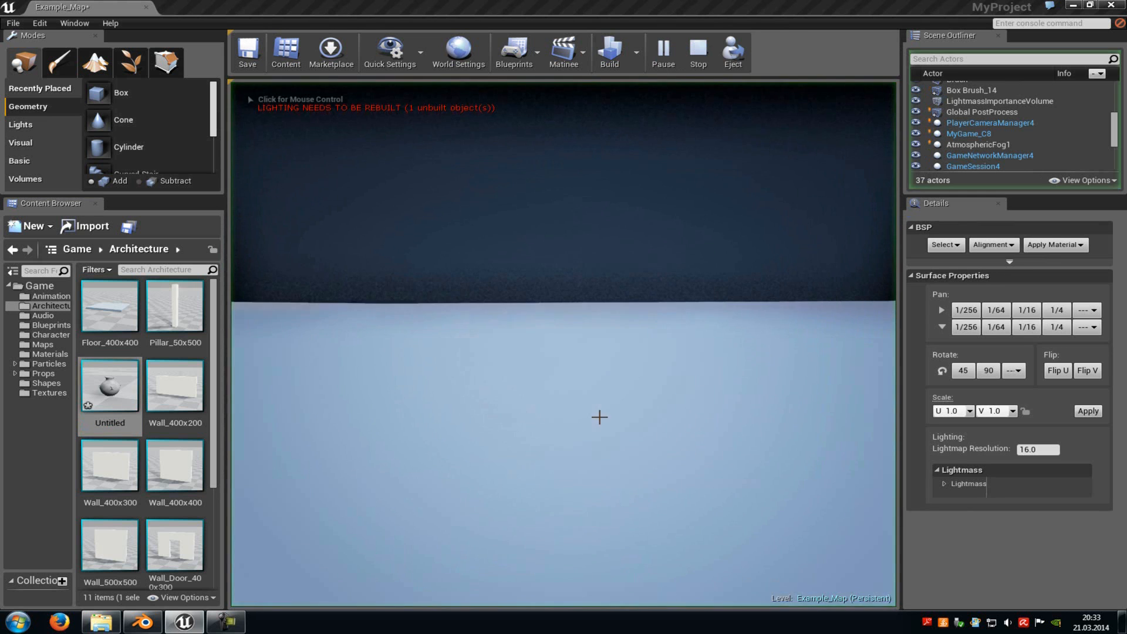
left_click(696, 53)
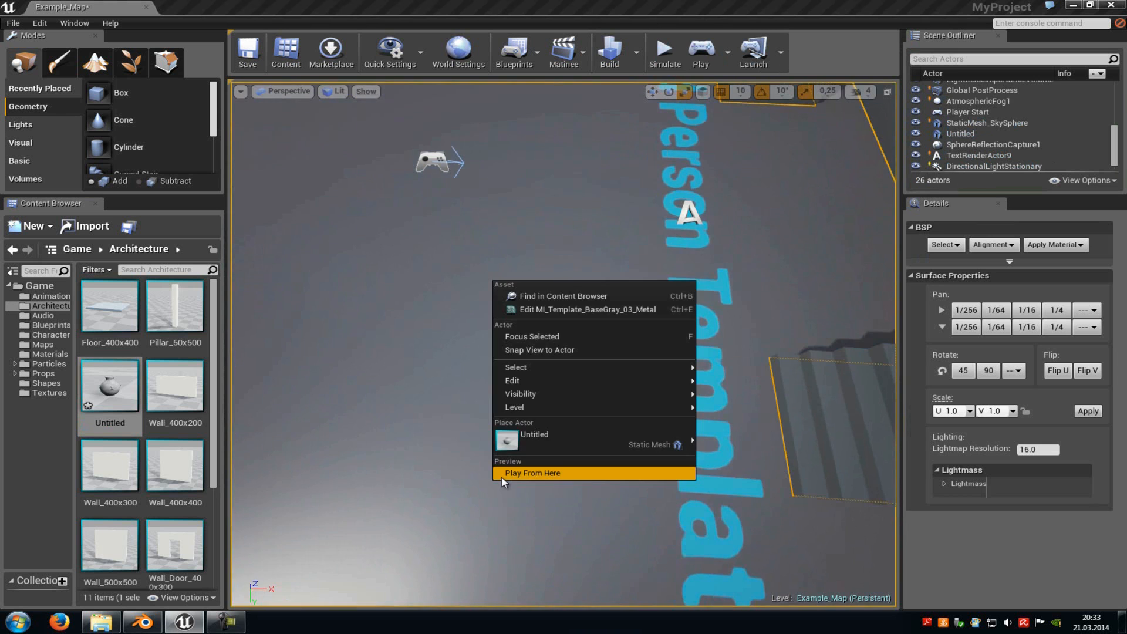
left_click(532, 473)
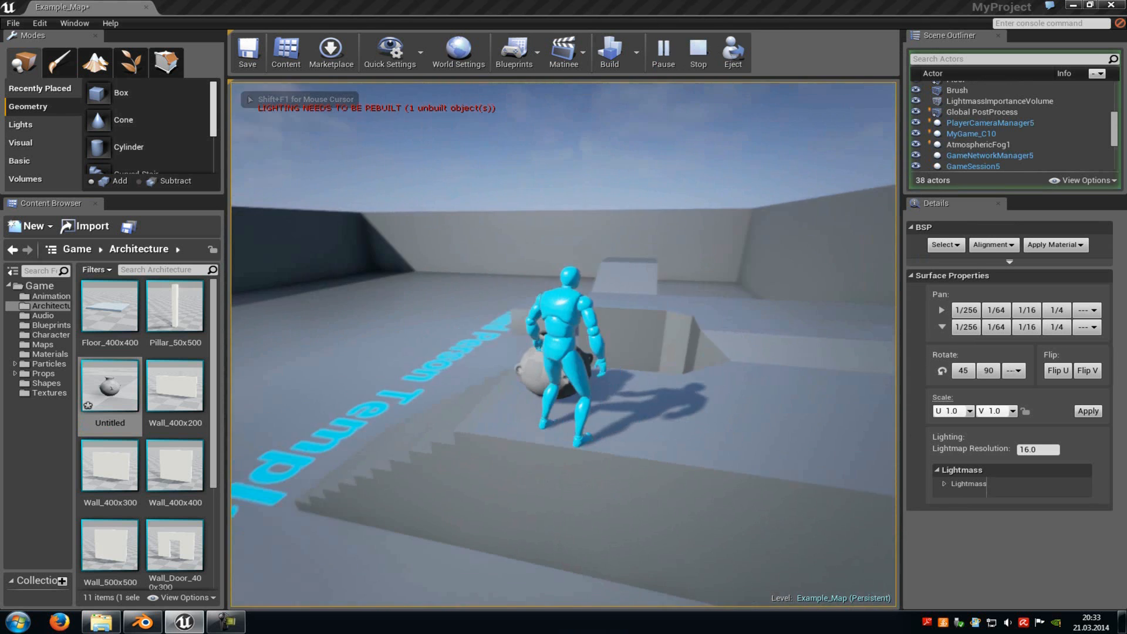
left_click(695, 53)
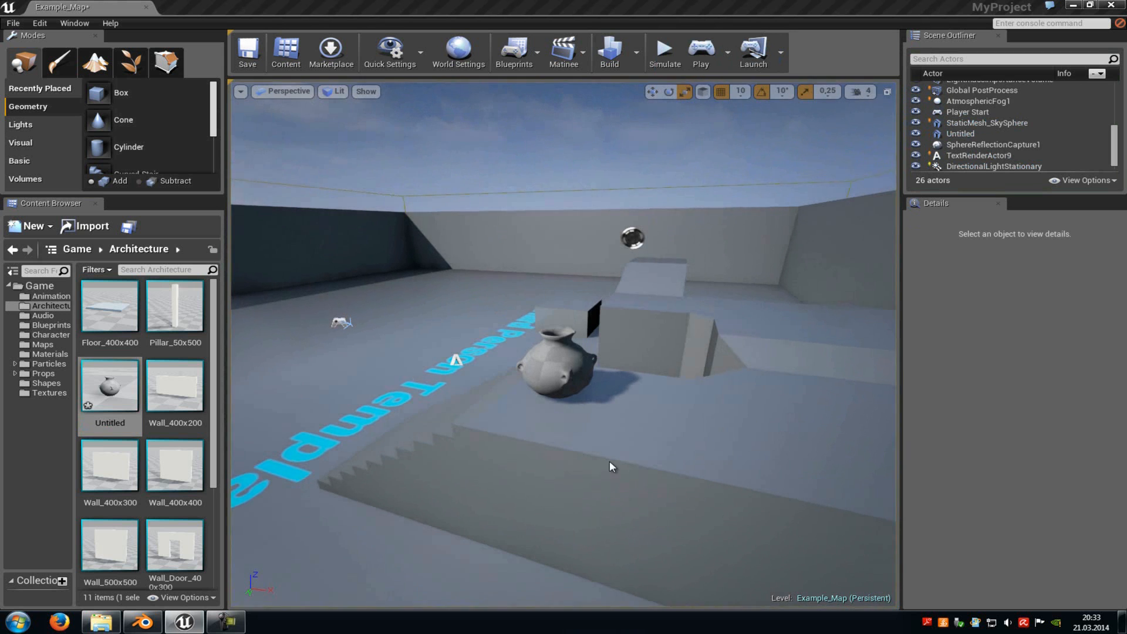
Reopen the vase mesh editor and remove its existing collision via Collision > Remove Collision
double_click(109, 386)
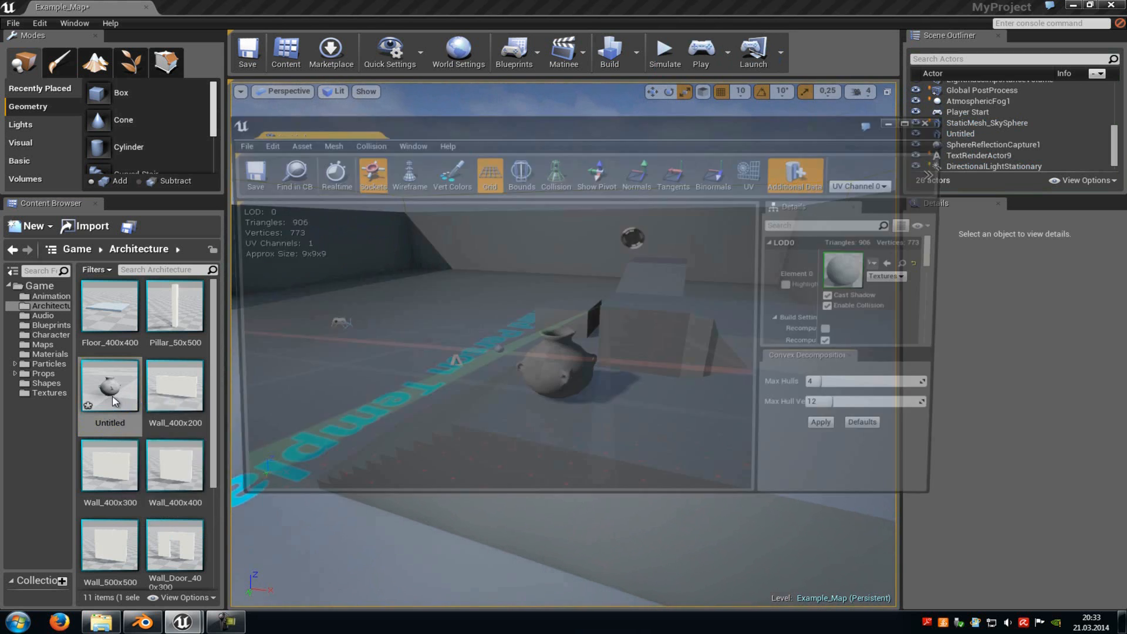
left_click(362, 142)
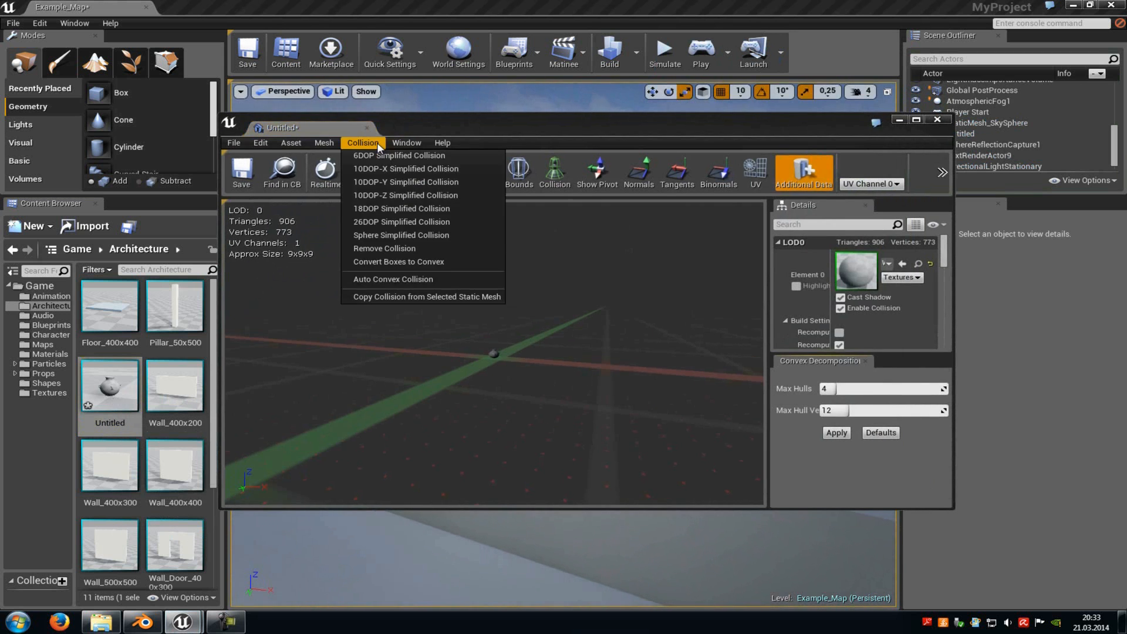
left_click(384, 248)
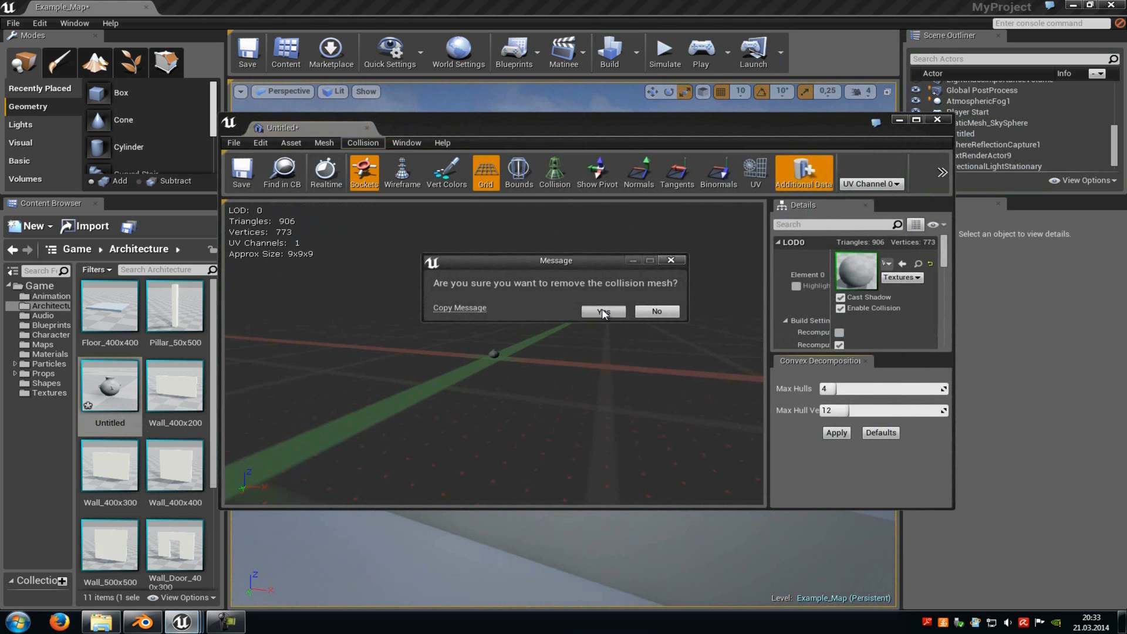
left_click(602, 311)
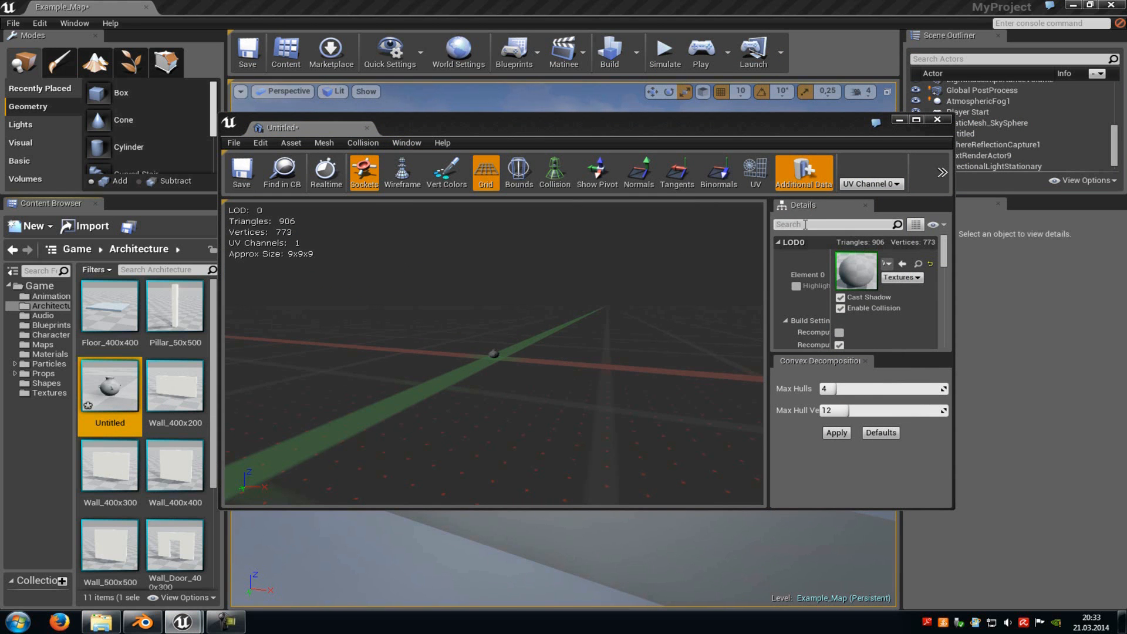
Filter Details by 'coll' and set Collision Complexity to Use Complex Collision As Simple
type("coll")
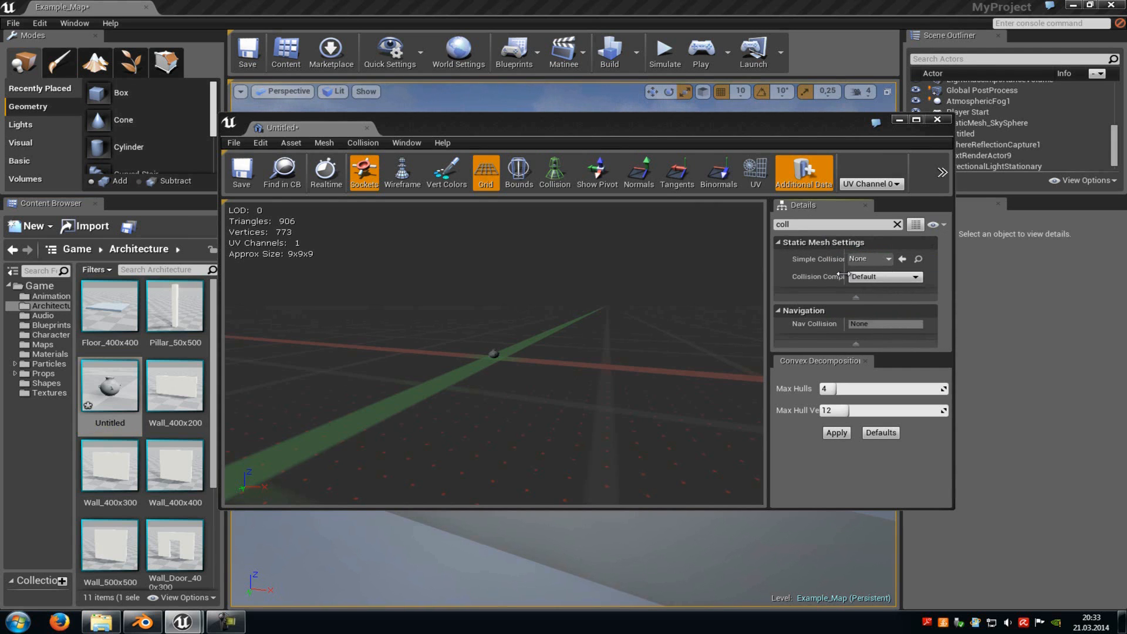
left_click(905, 276)
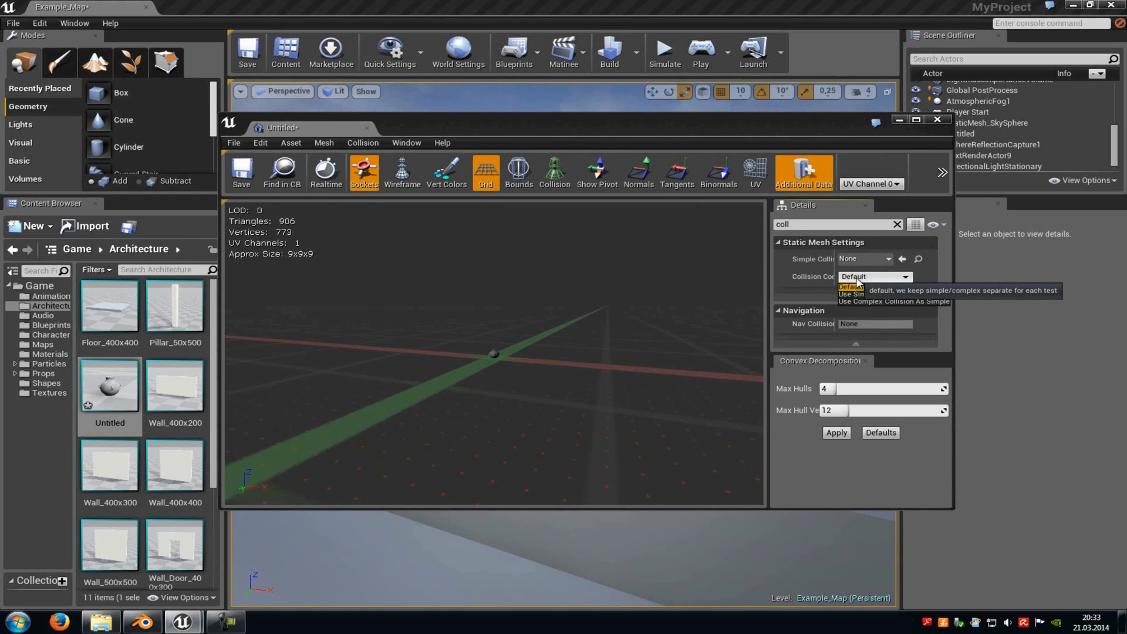
mouse_move(911, 307)
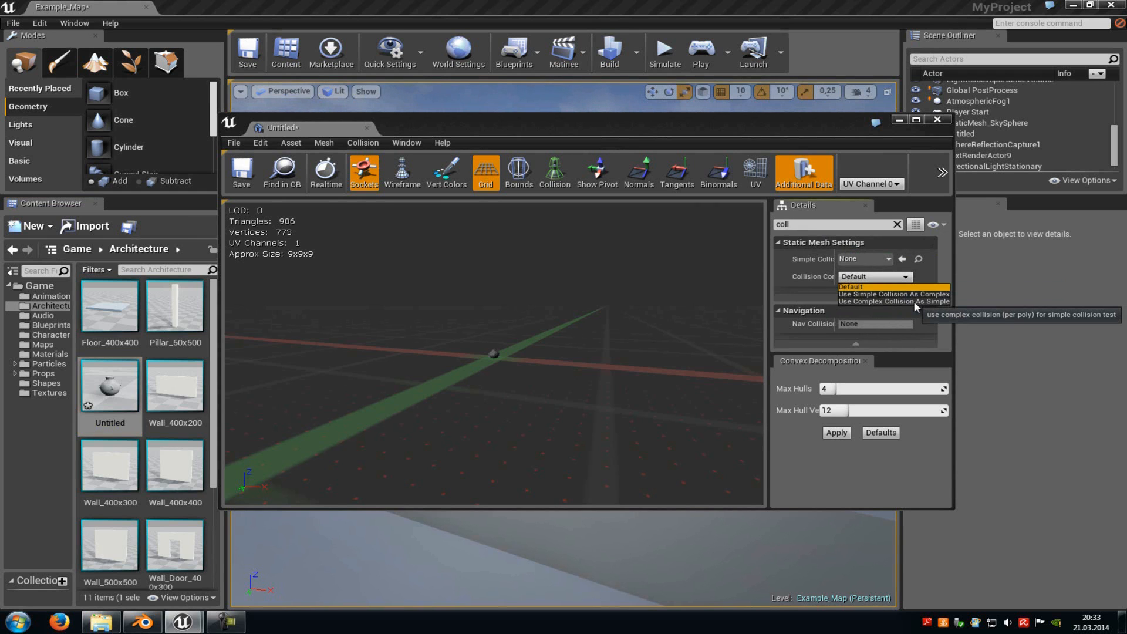
mouse_move(893, 301)
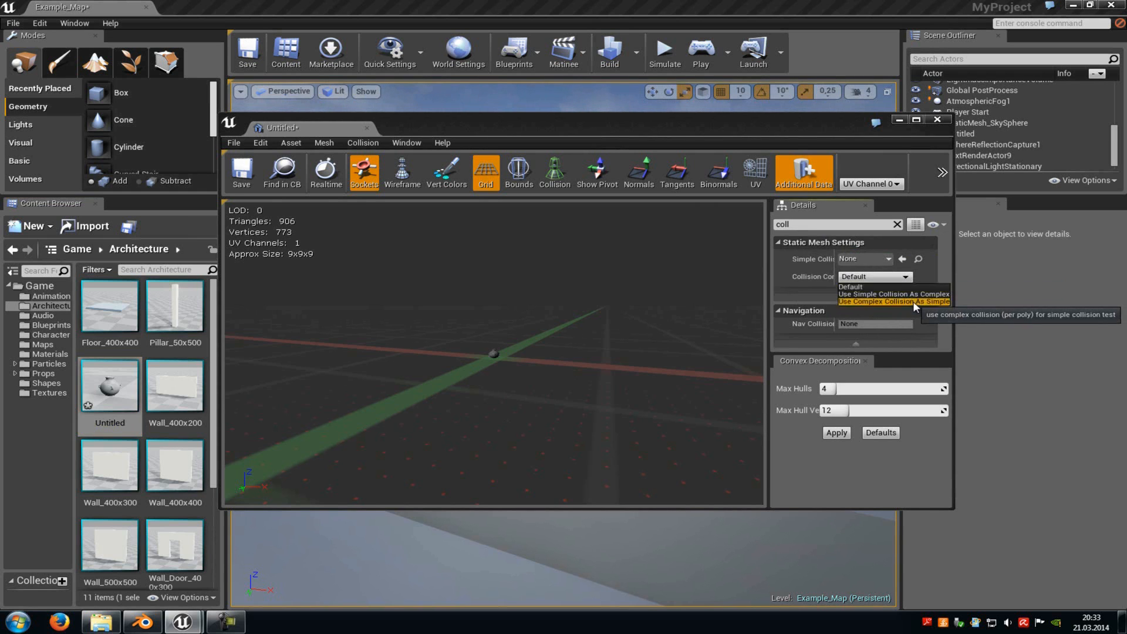
left_click(937, 120)
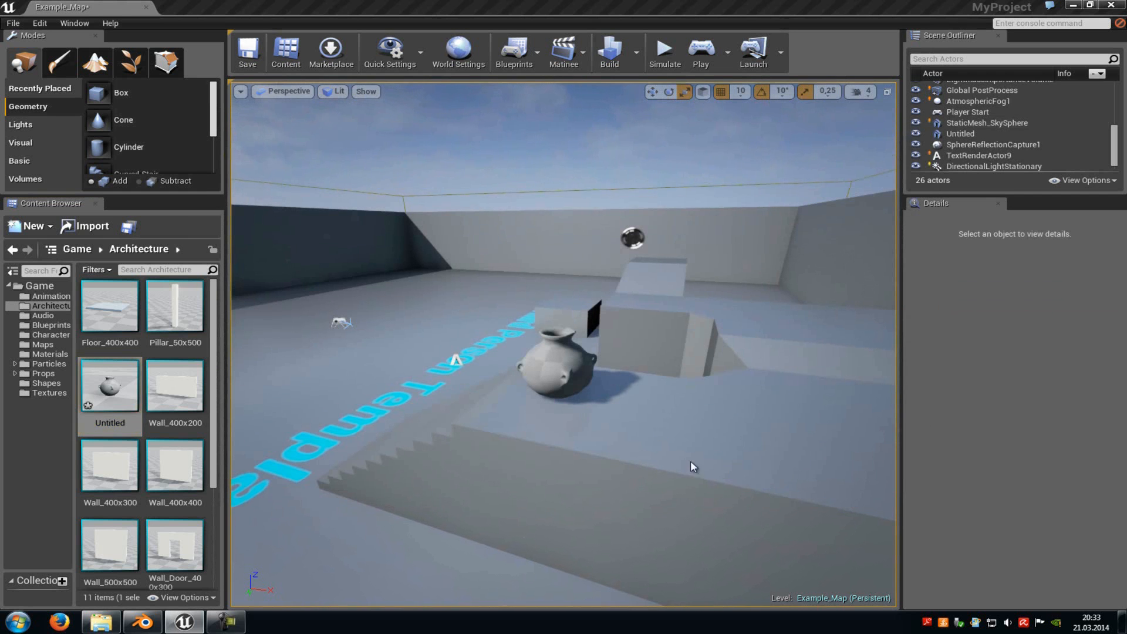
Play-test the level past the vase on the stairs, then stop the session
left_click(699, 52)
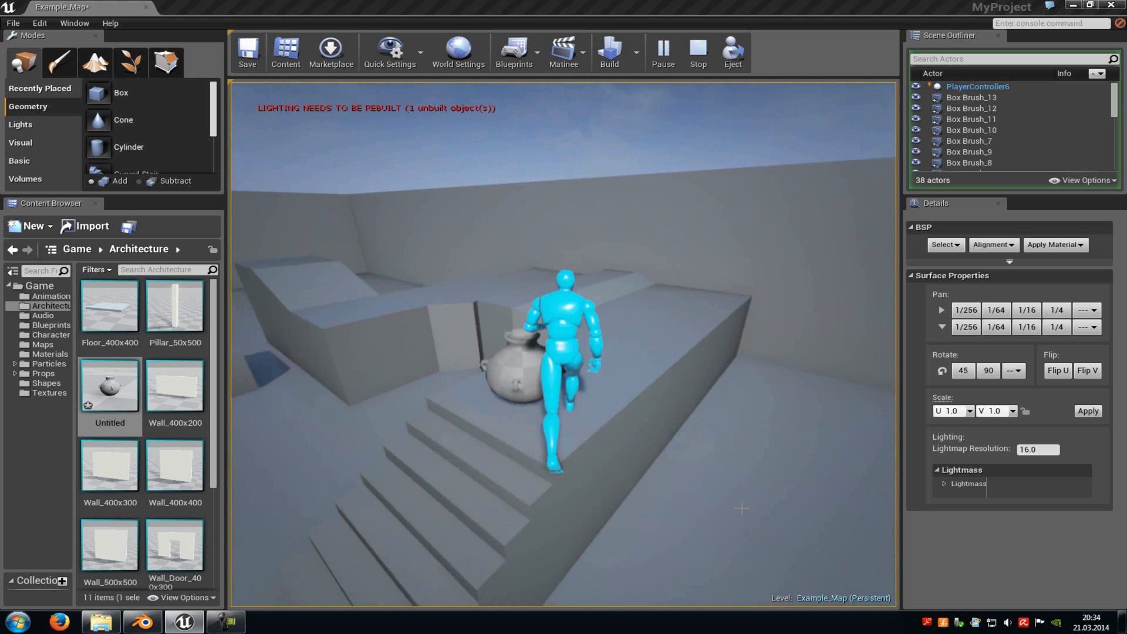
left_click(696, 52)
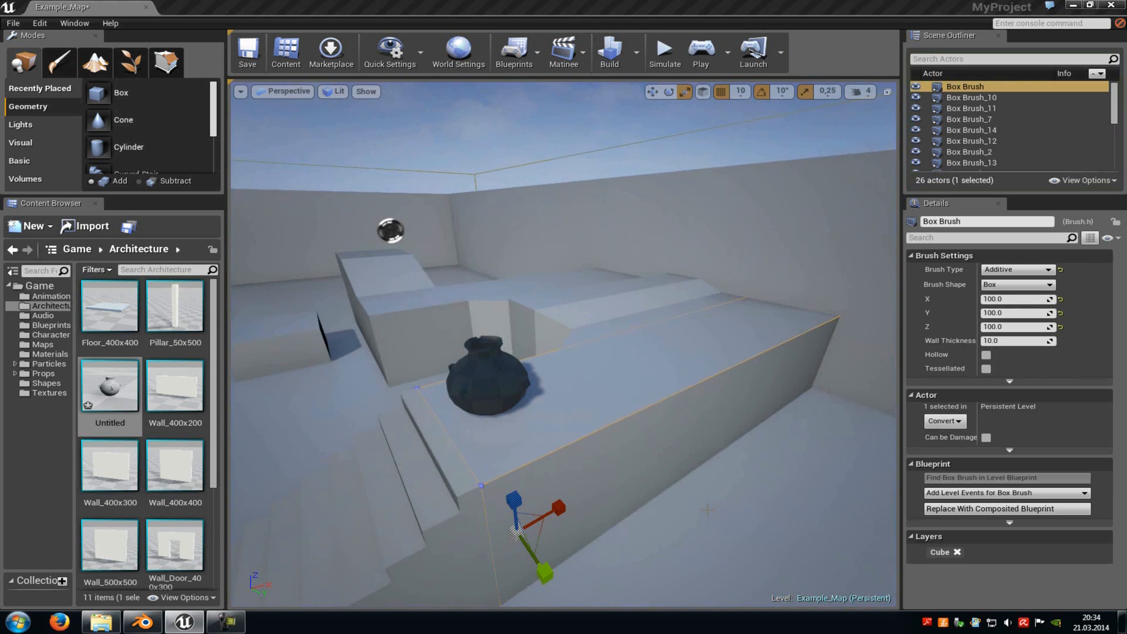